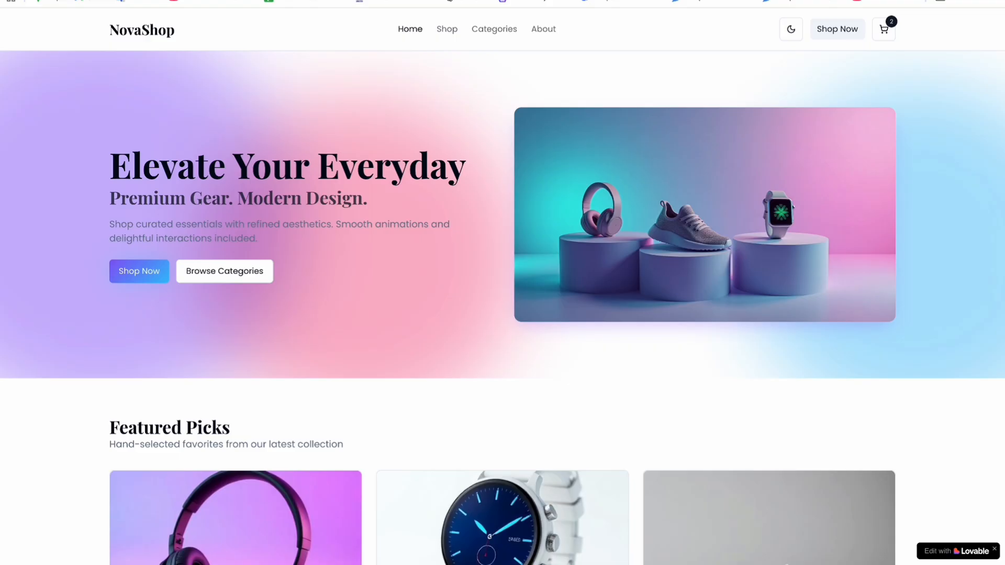
mouse_move(94, 62)
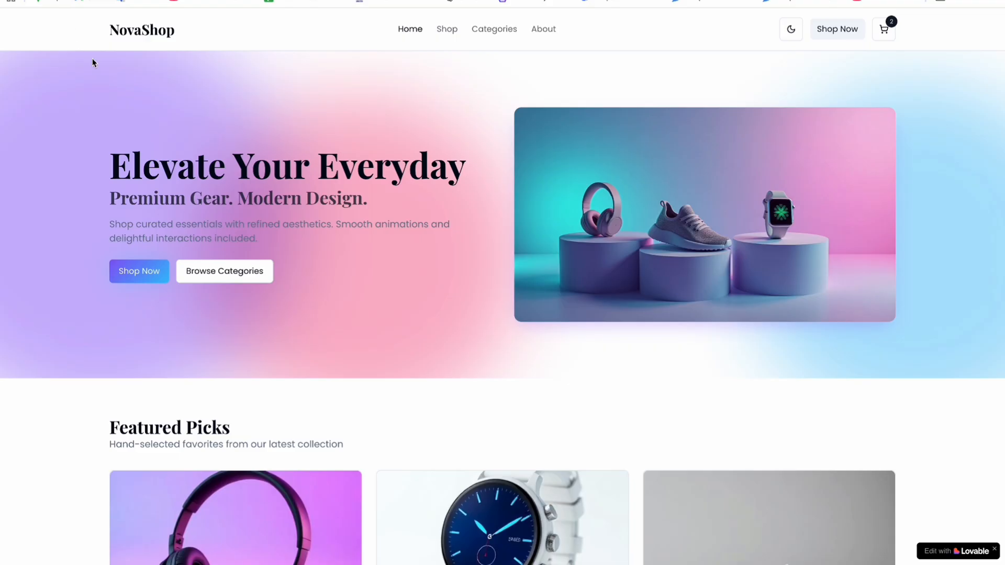
mouse_move(229, 147)
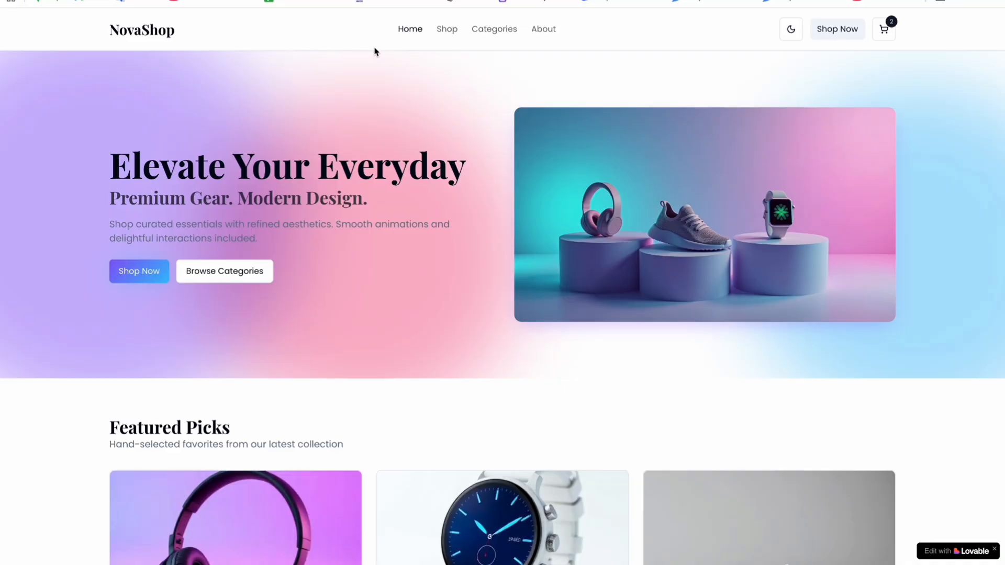
mouse_move(446, 28)
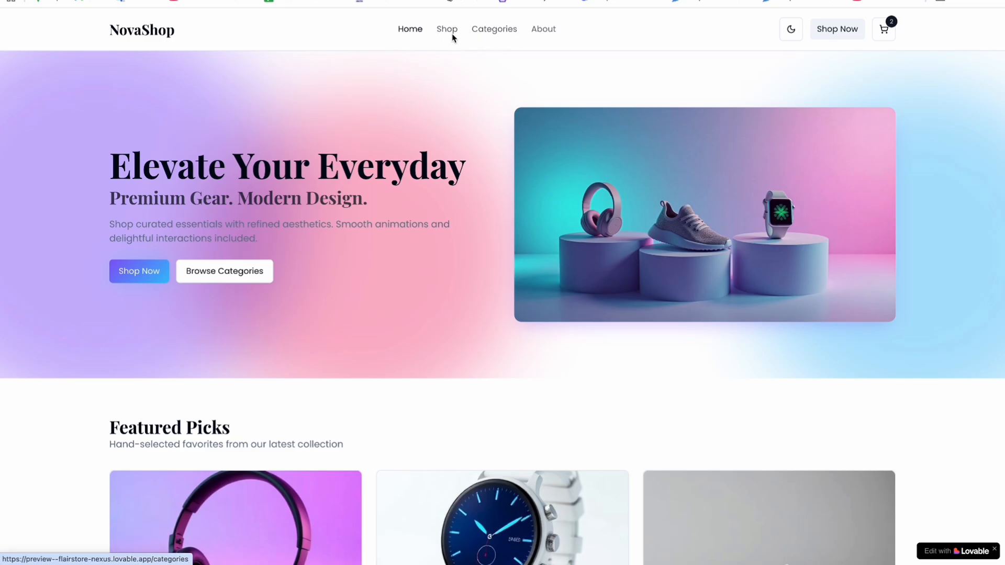
View the NovaShop Shop product grid, return Home, and switch the site to dark mode.
click(447, 29)
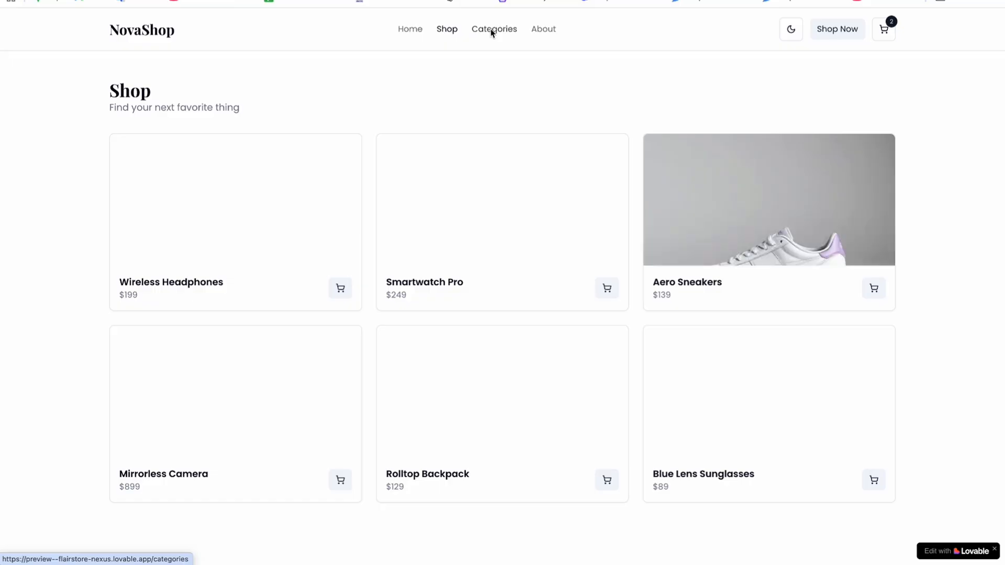
click(410, 29)
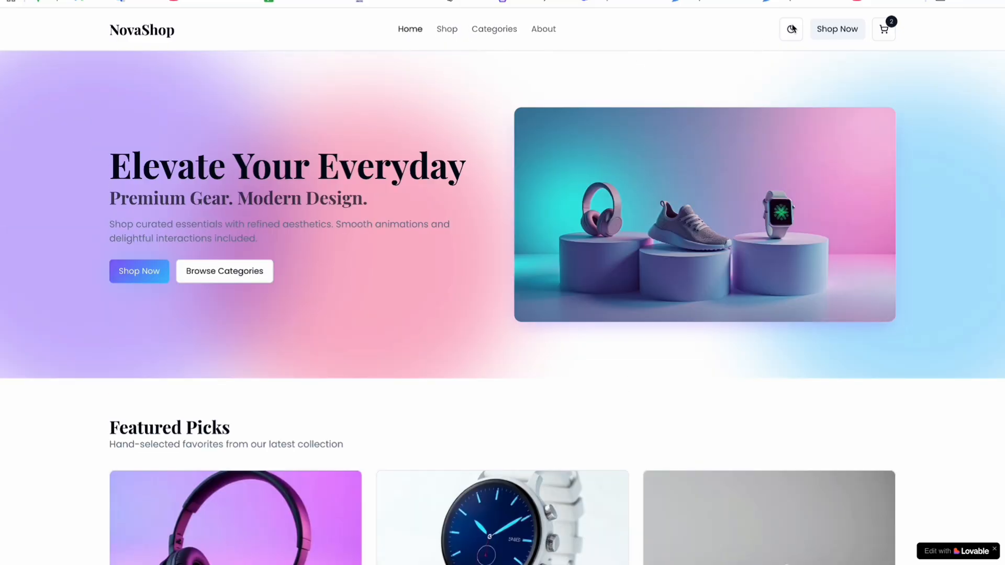
click(792, 29)
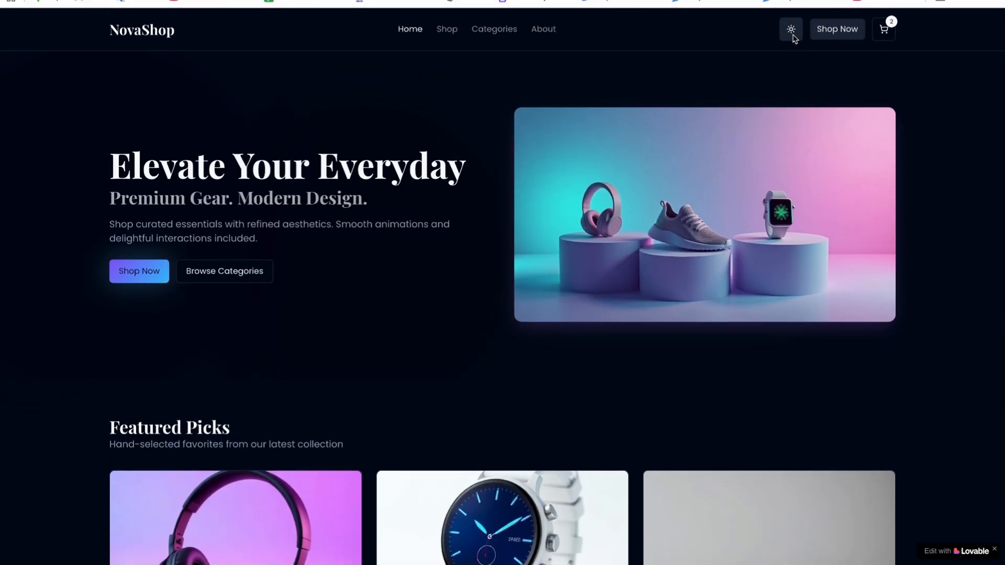
In light mode, add Smartwatch Pro to the cart, then remove items until it is empty.
click(791, 29)
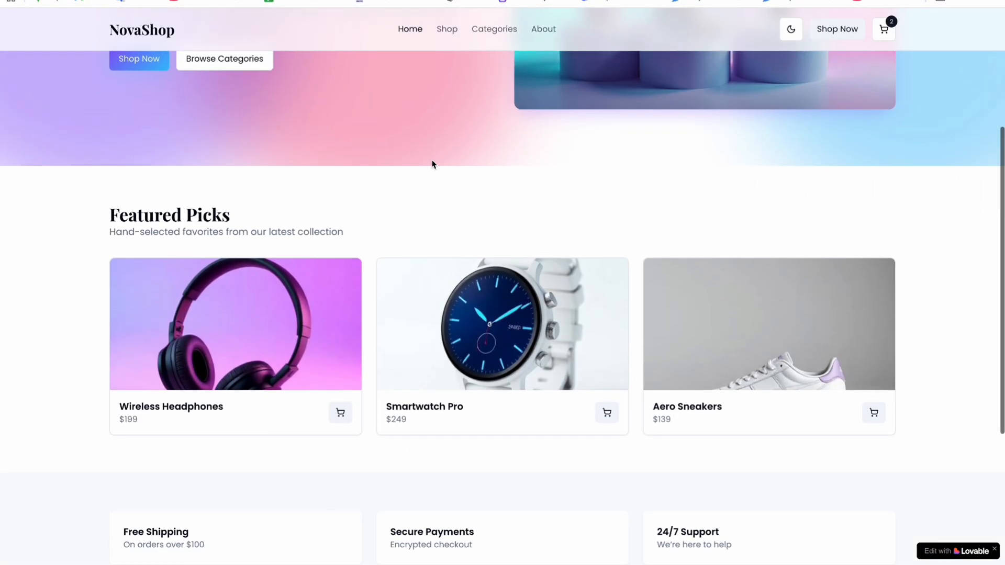
mouse_move(207, 314)
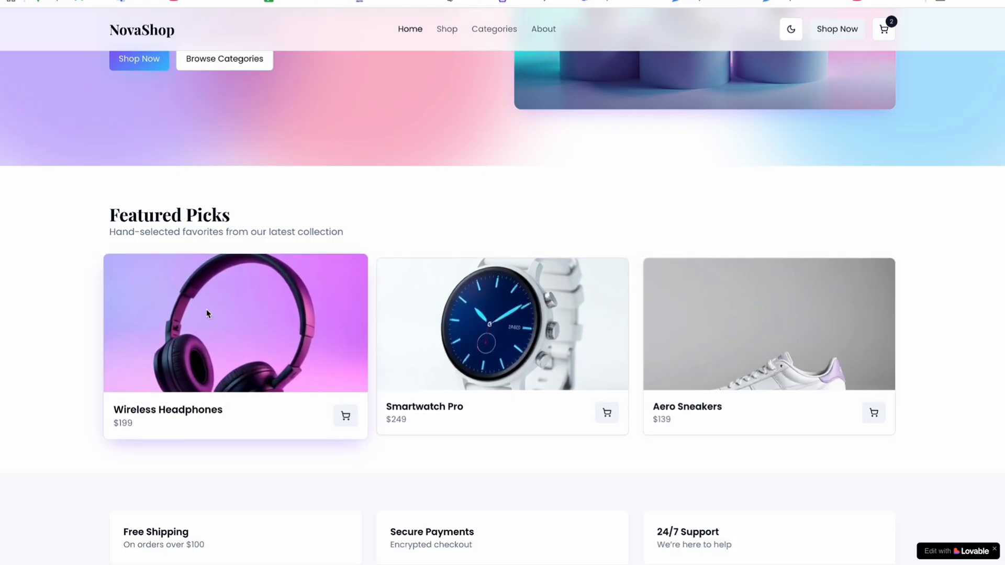
mouse_move(621, 423)
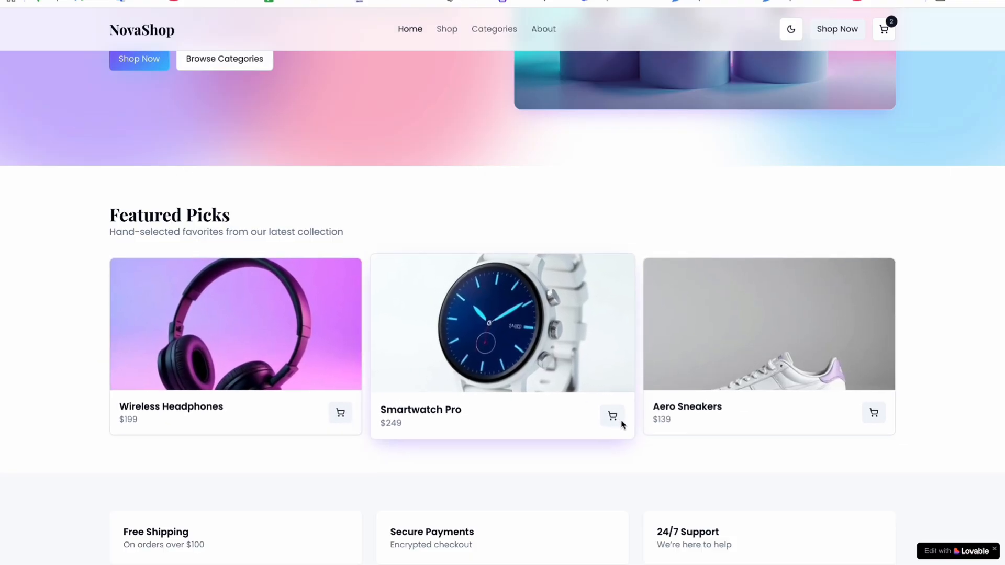
click(611, 416)
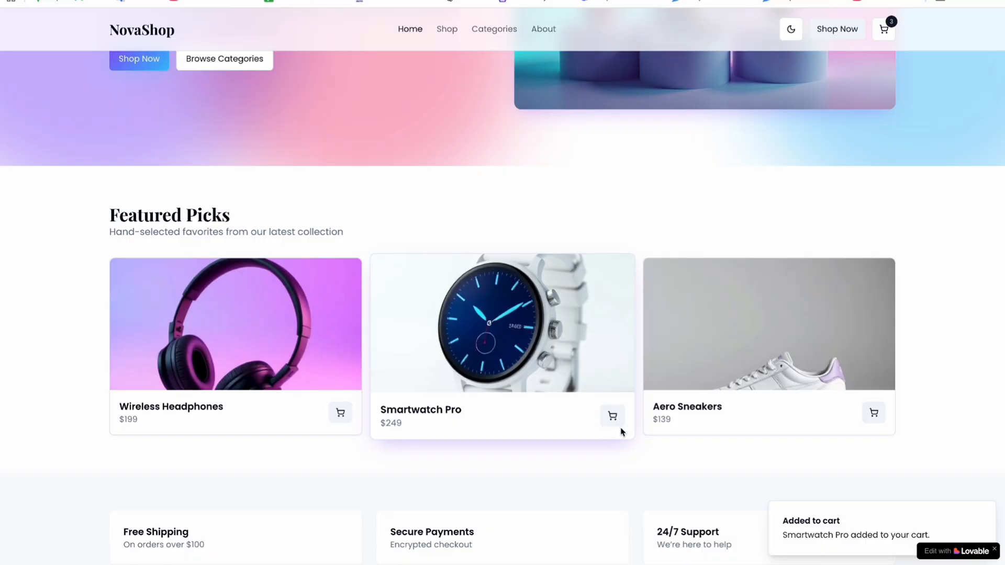
mouse_move(860, 364)
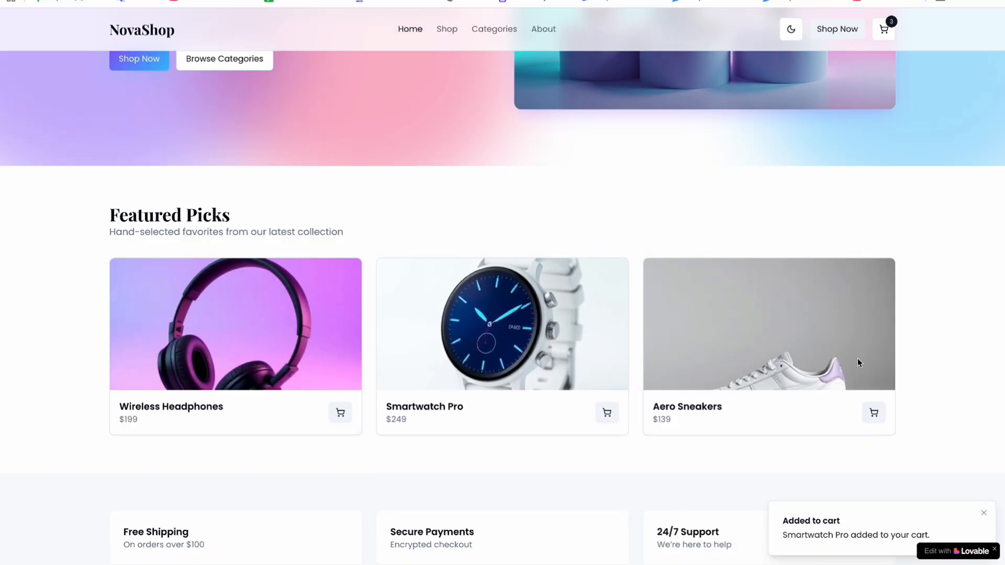
click(883, 28)
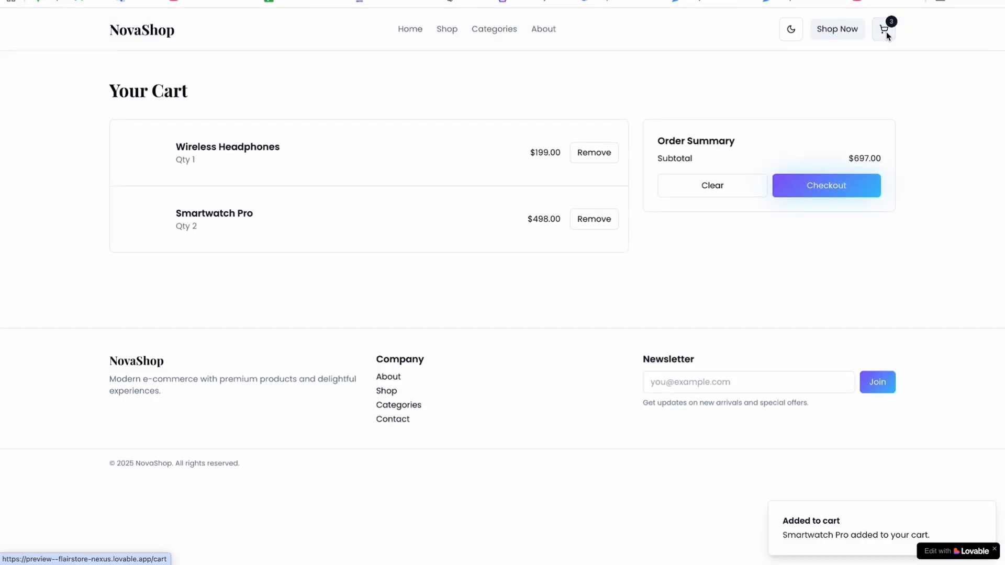
click(593, 152)
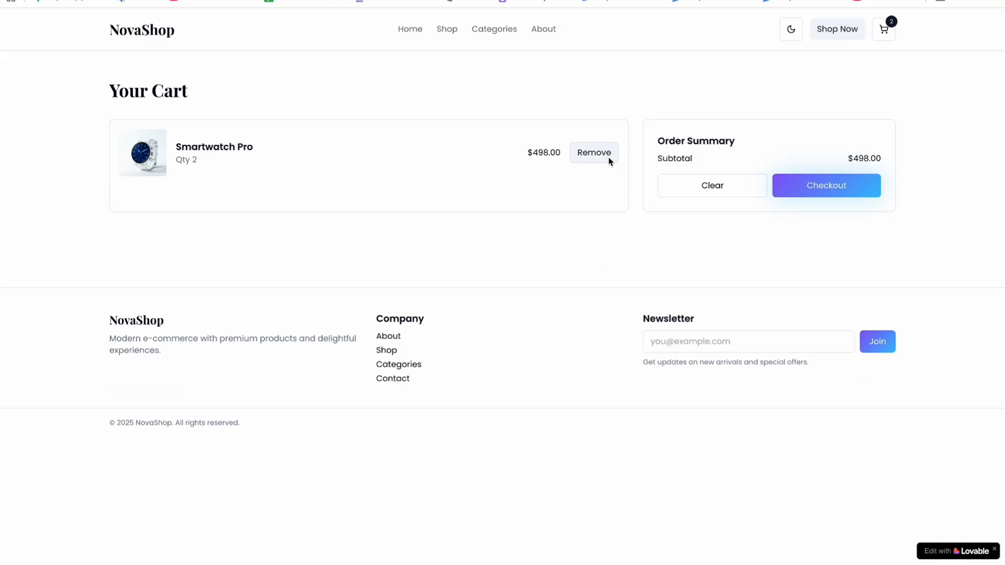
click(593, 153)
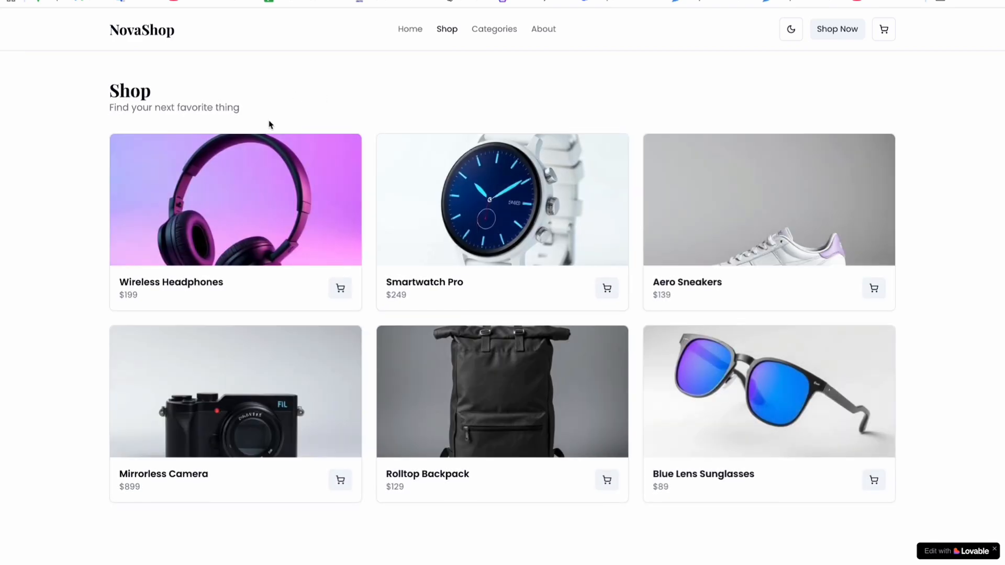
Add Wireless Headphones, Mirrorless Camera and Rolltop Backpack to the cart.
scroll(down, 3)
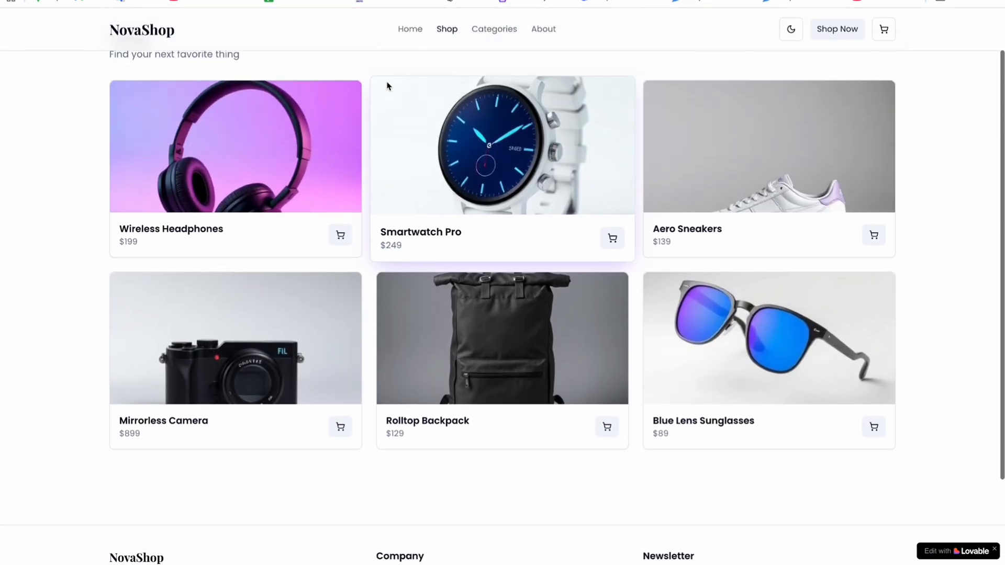
click(340, 235)
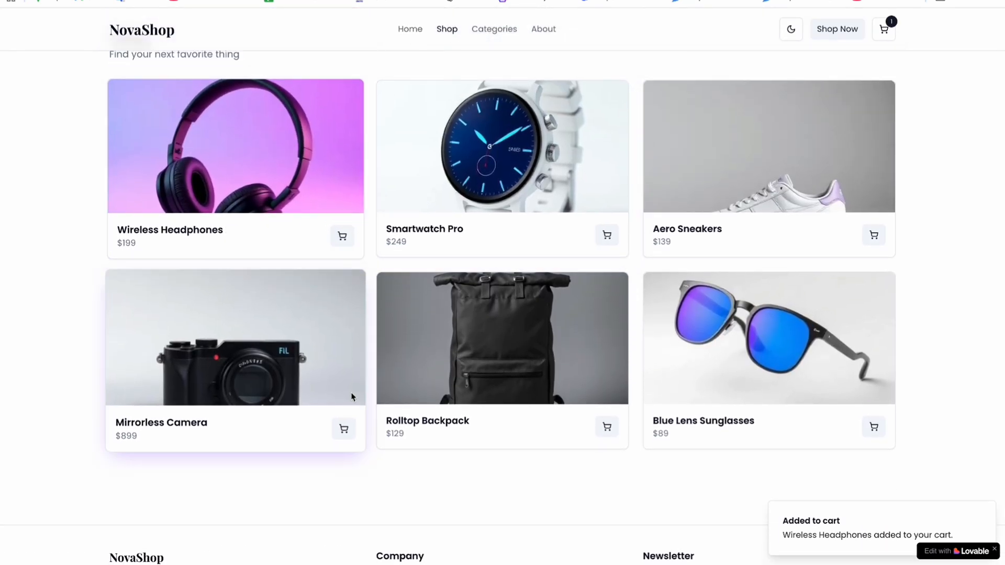
click(343, 427)
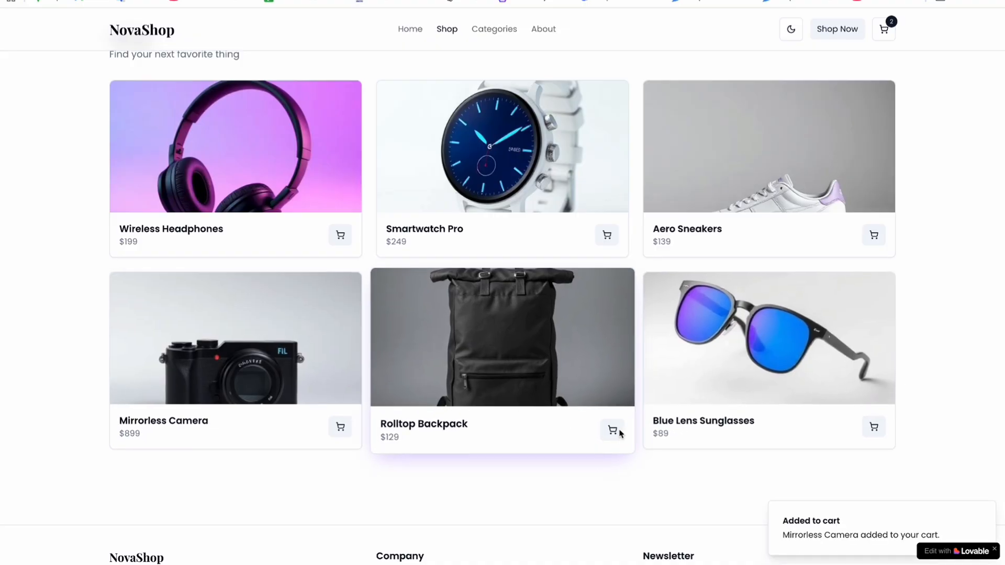
click(612, 430)
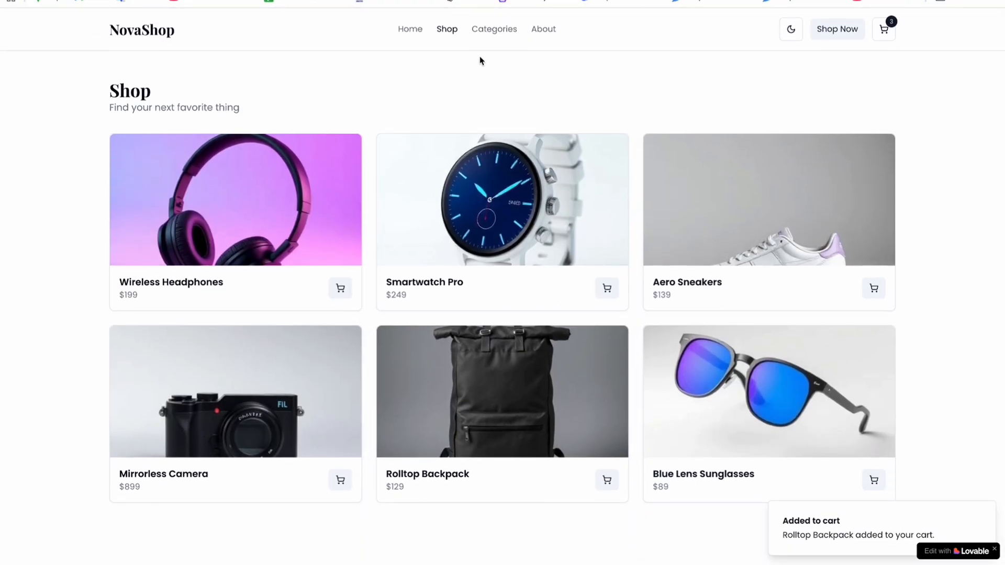
Browse the Categories page, go back Home, and switch the site to dark mode.
click(494, 29)
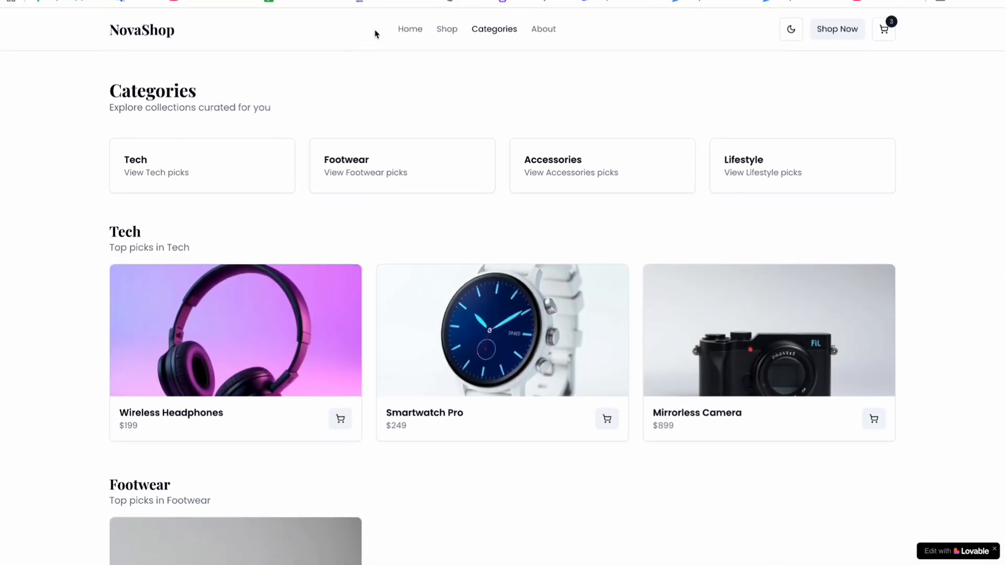
click(409, 29)
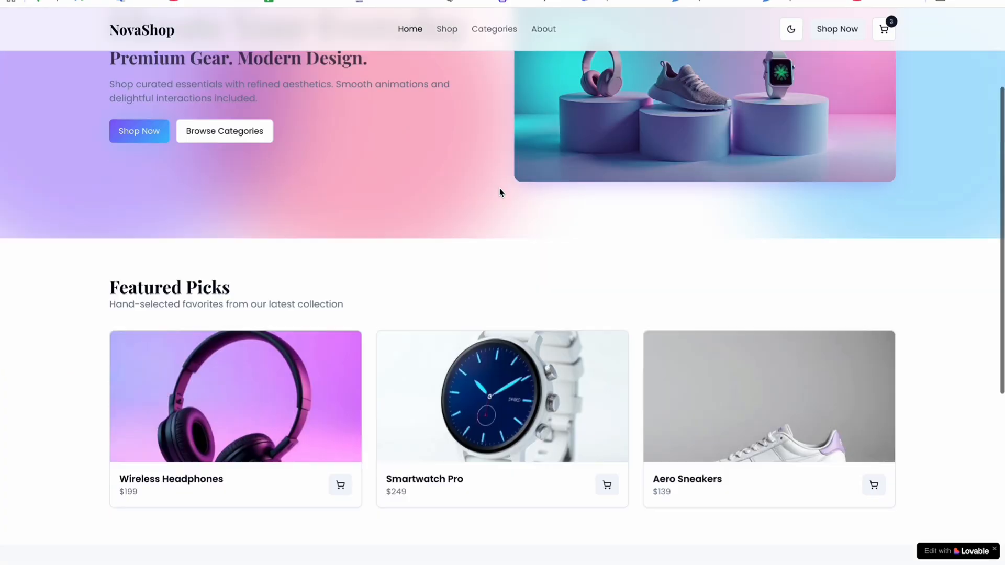
scroll(up, 3)
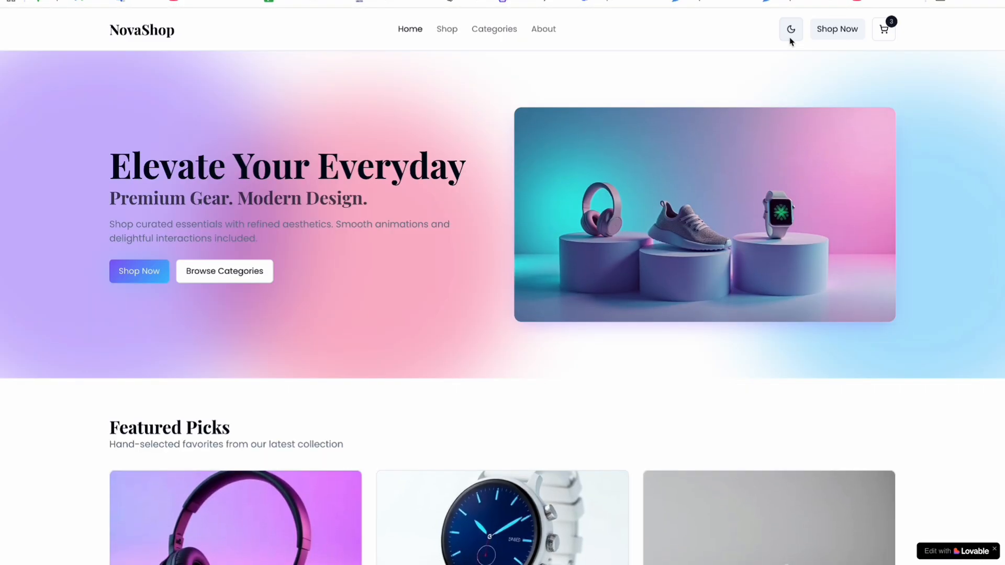
click(992, 49)
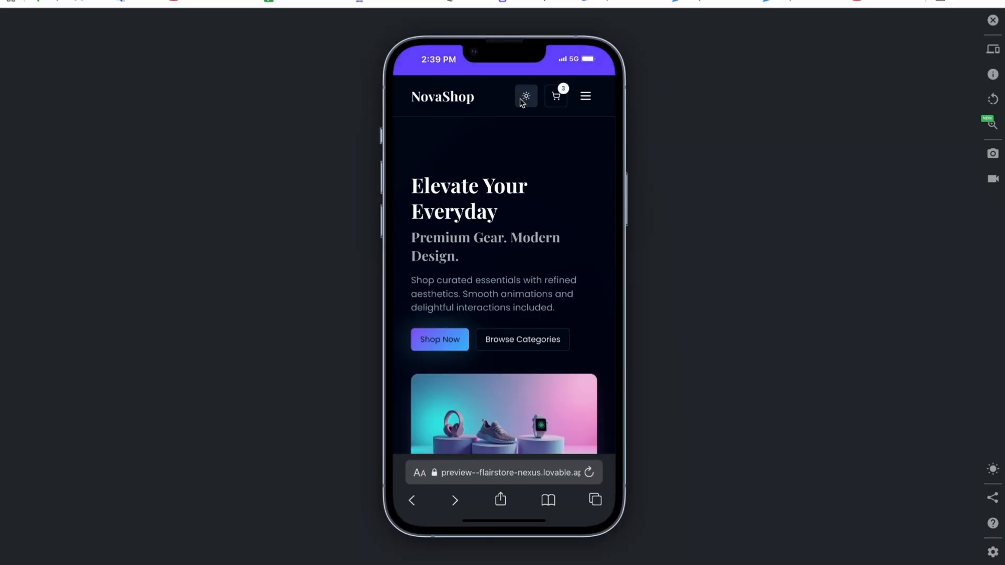
Switch the phone preview back to light mode and scroll through to the footer and back.
click(526, 96)
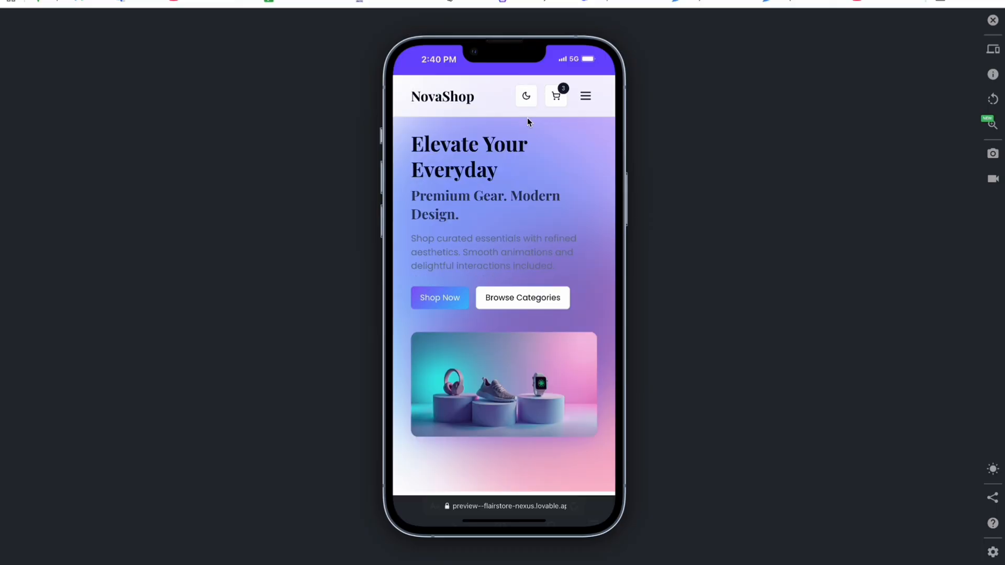
scroll(down, 3)
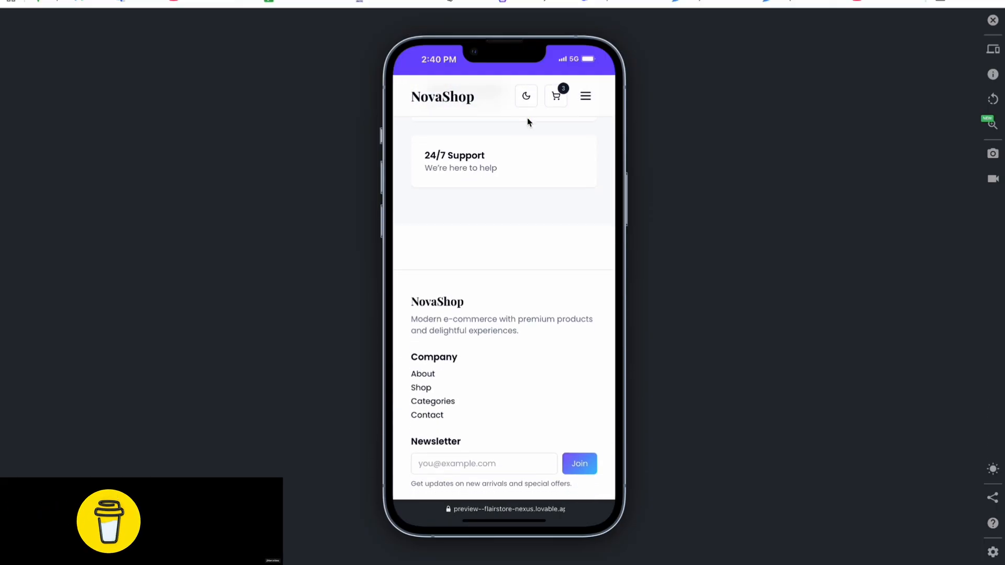
scroll(down, 3)
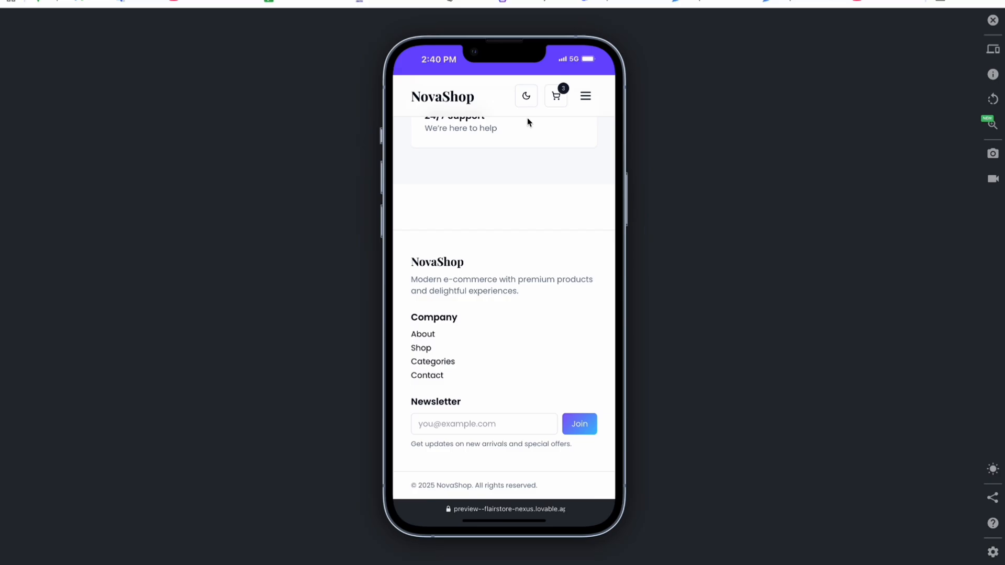
scroll(up, 3)
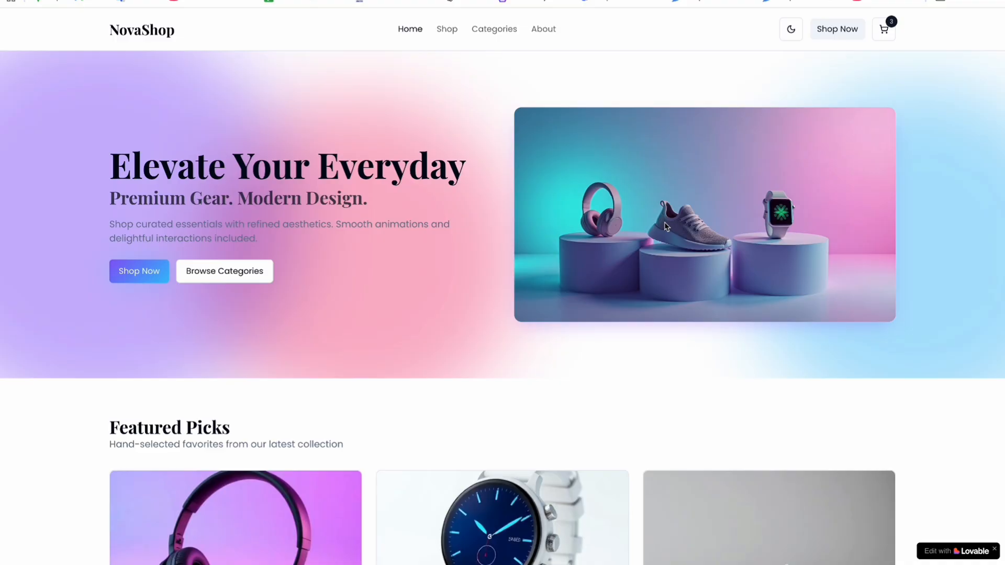
mouse_move(482, 123)
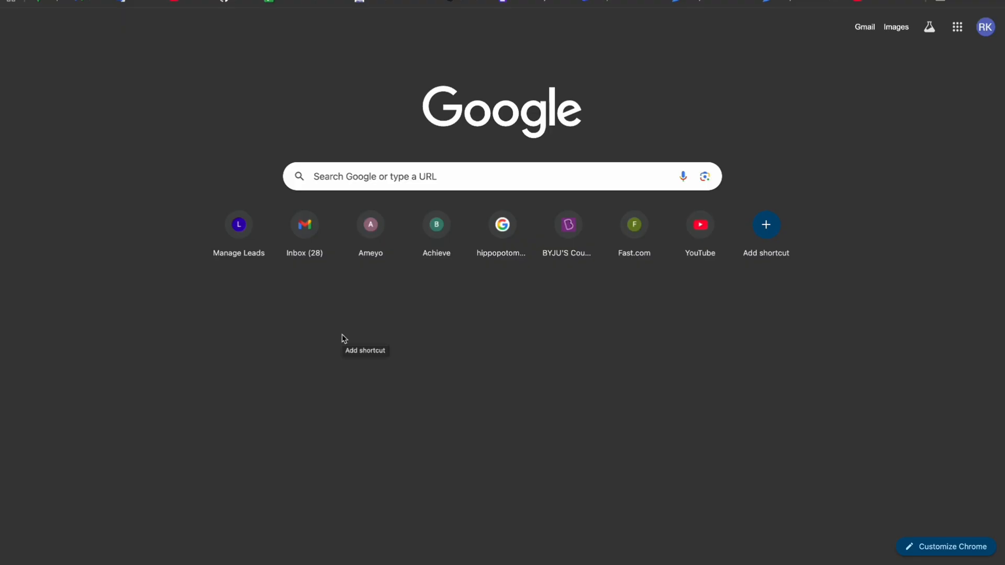
mouse_move(343, 339)
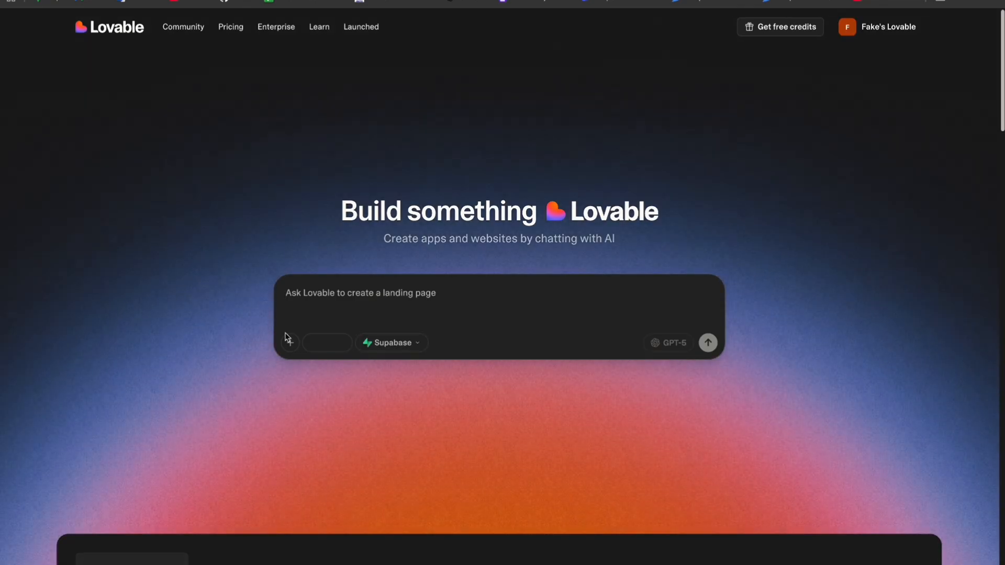
Submit a prompt for an animated, responsive e-commerce site with a landing page and four linked pages.
text(fo)
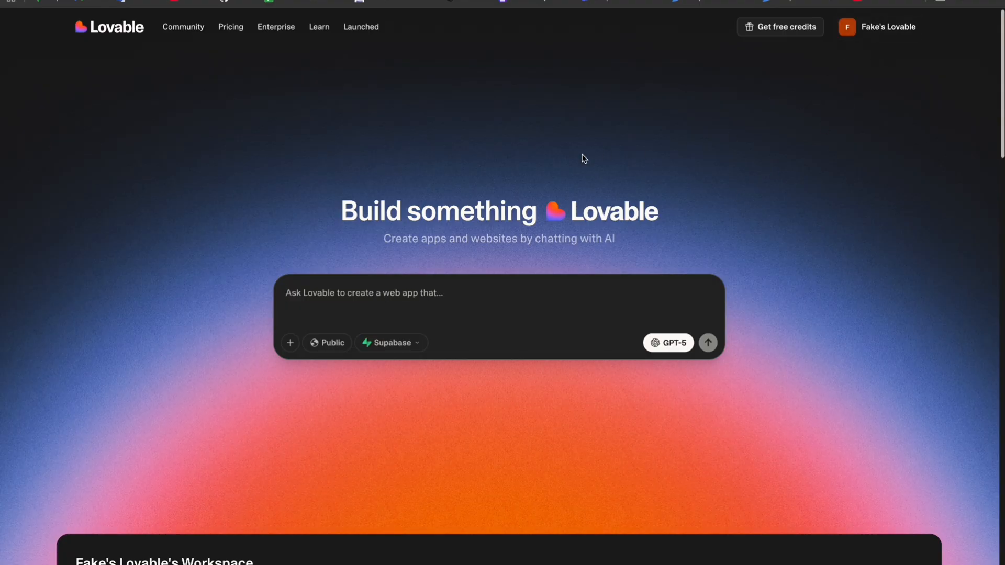
text(protot)
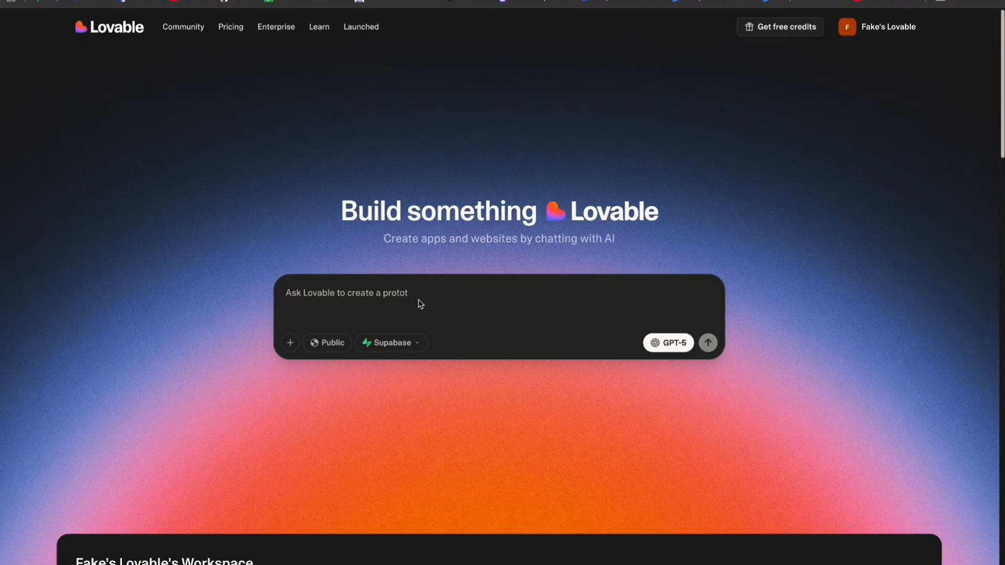
key(Backspace)
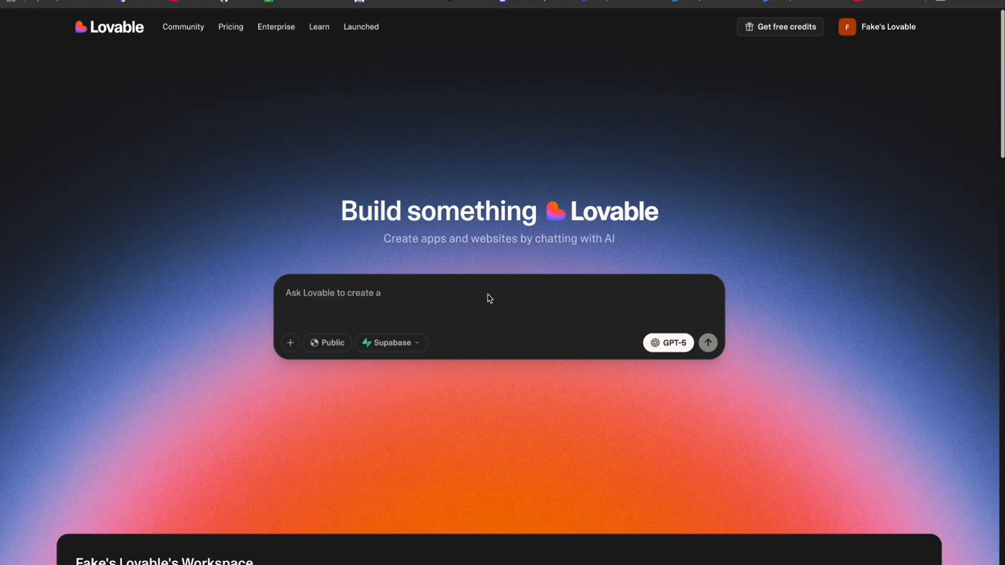
text(i want a modern and at)
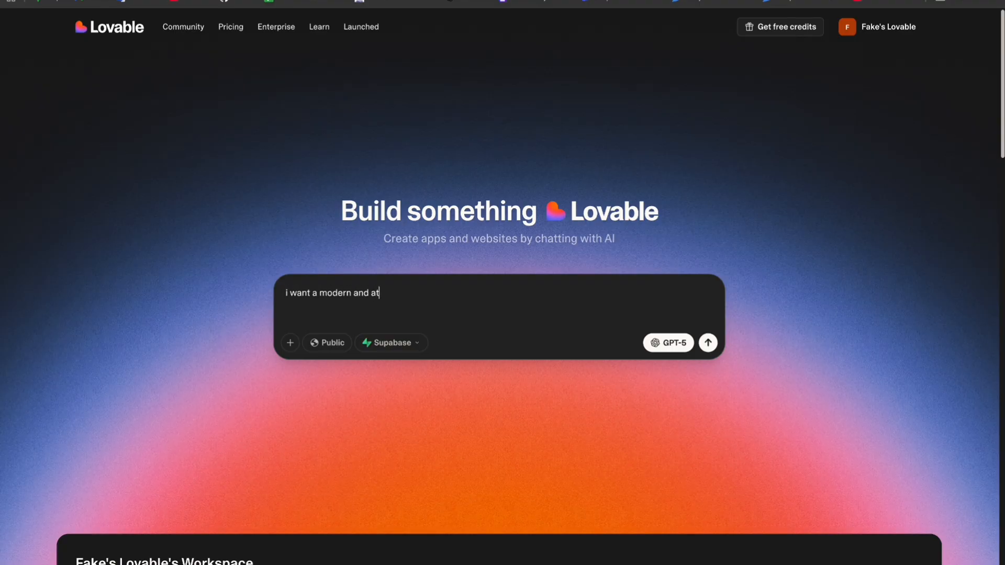
text(tractive with some animation in a)
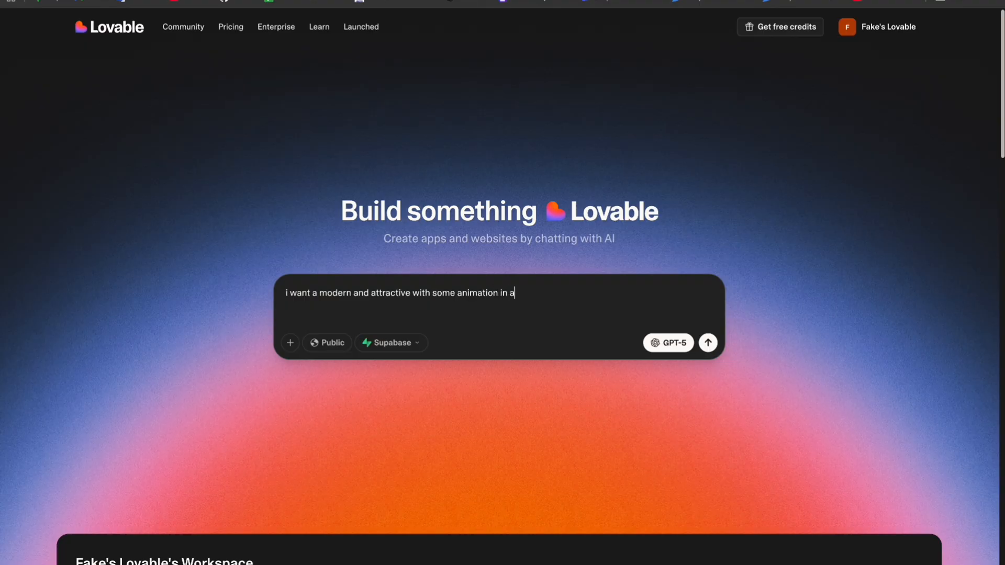
text(ackground and smooth tran)
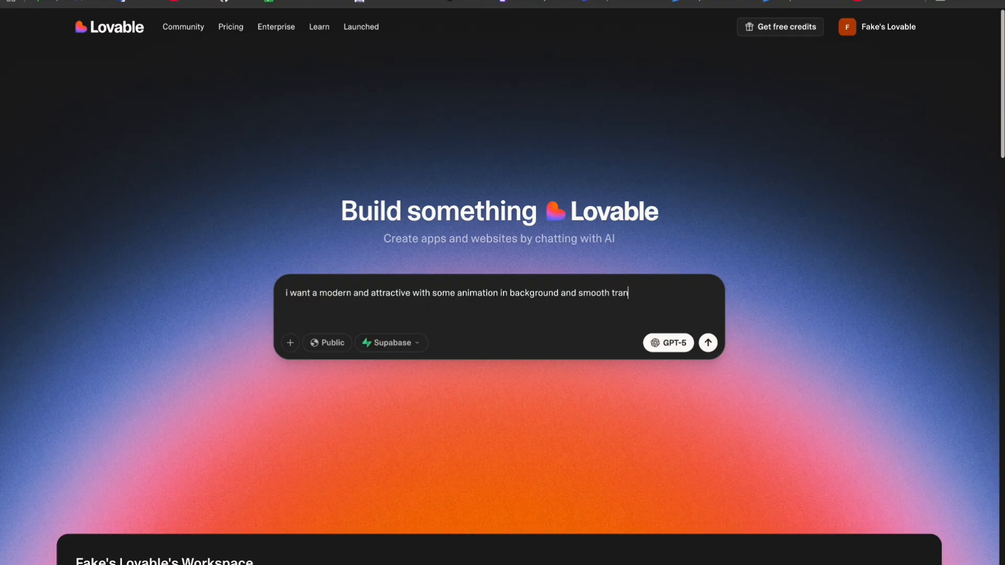
text(sitions ,)
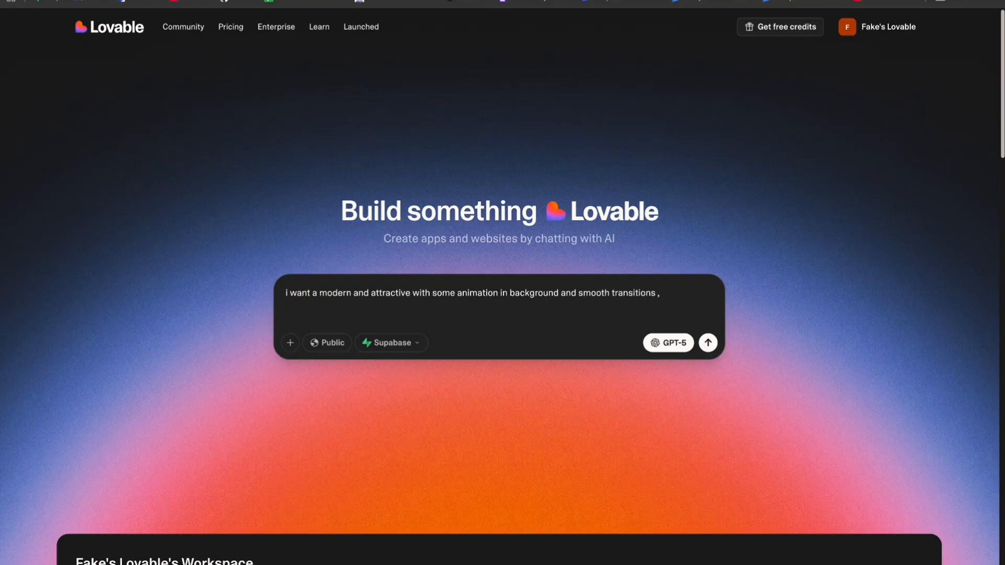
text(a modern design)
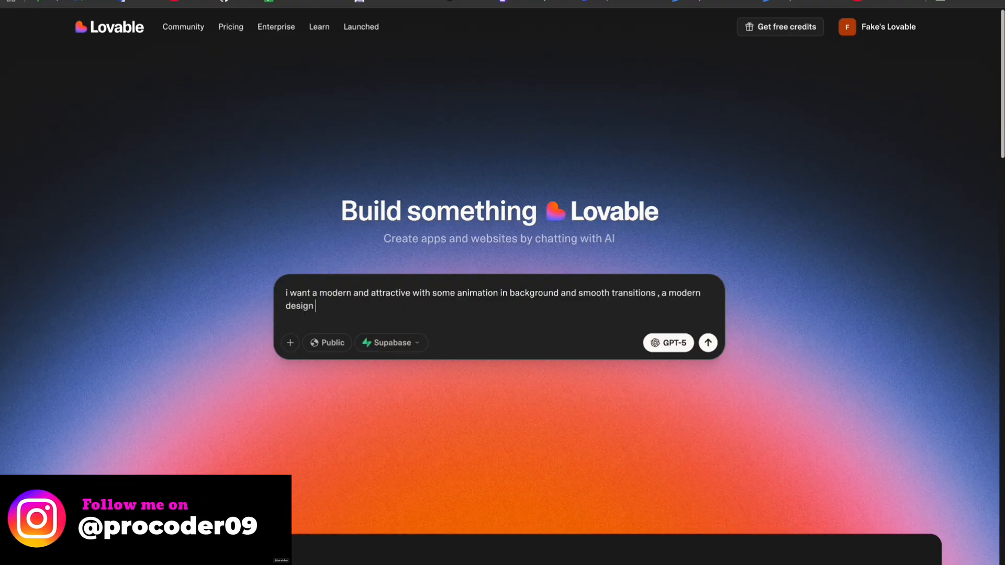
text(with some cool)
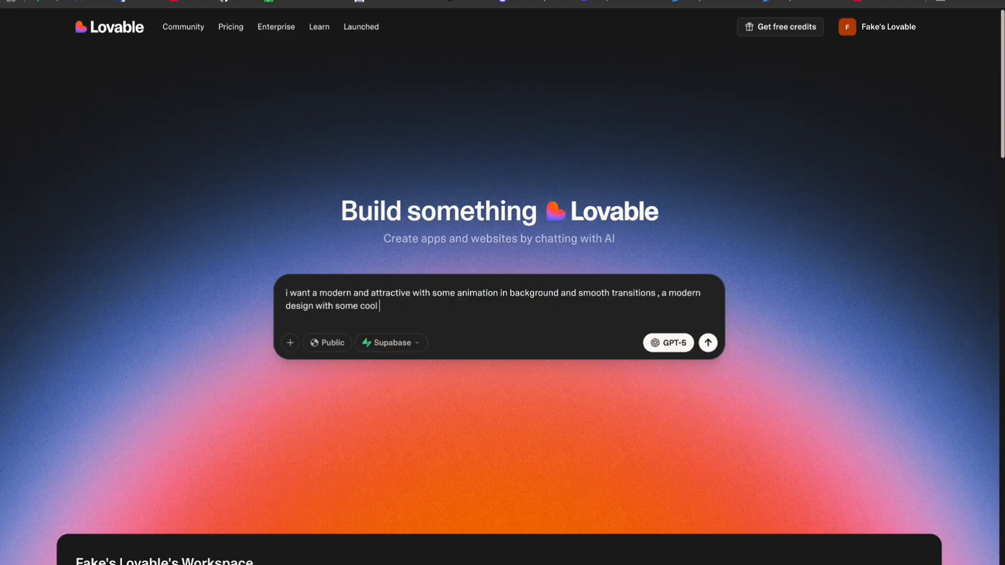
text(stuuf)
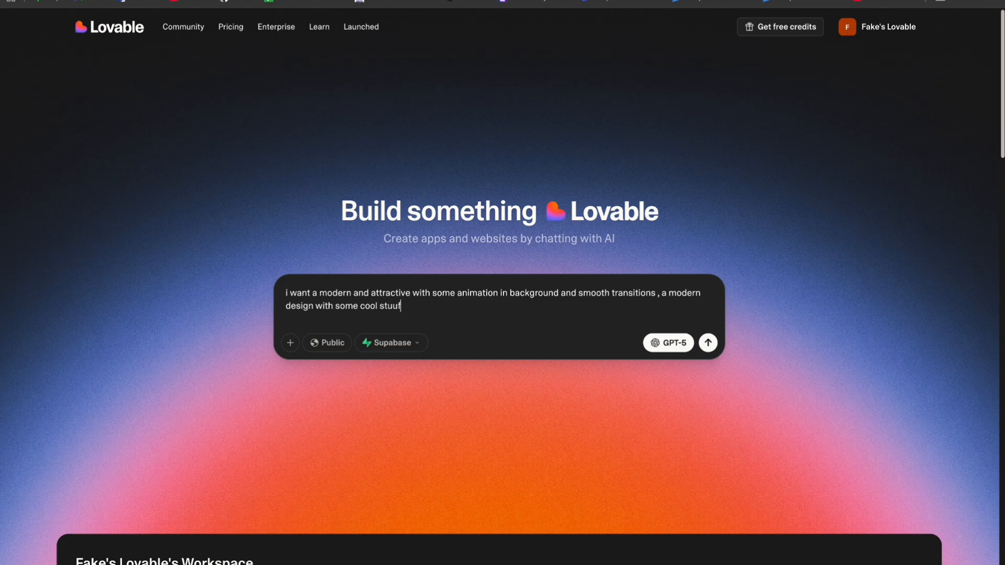
text(fs, and this website is a)
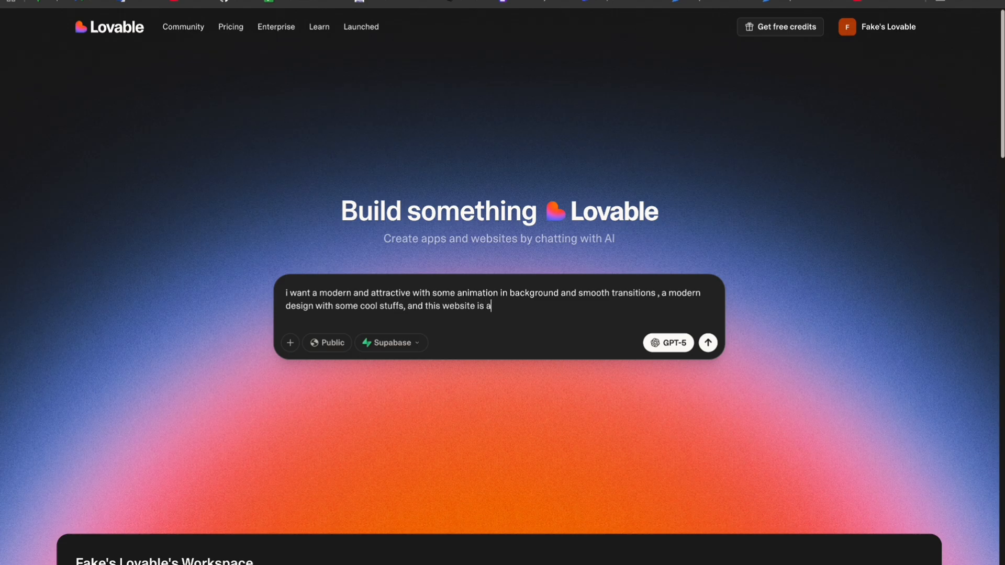
text(bout ecommerce website s)
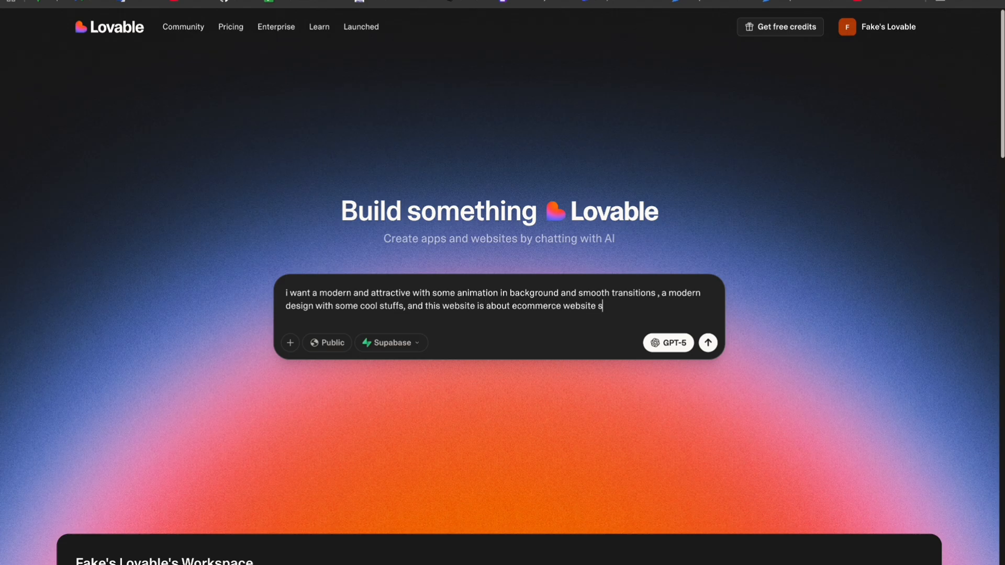
text(so create a perfect website wit)
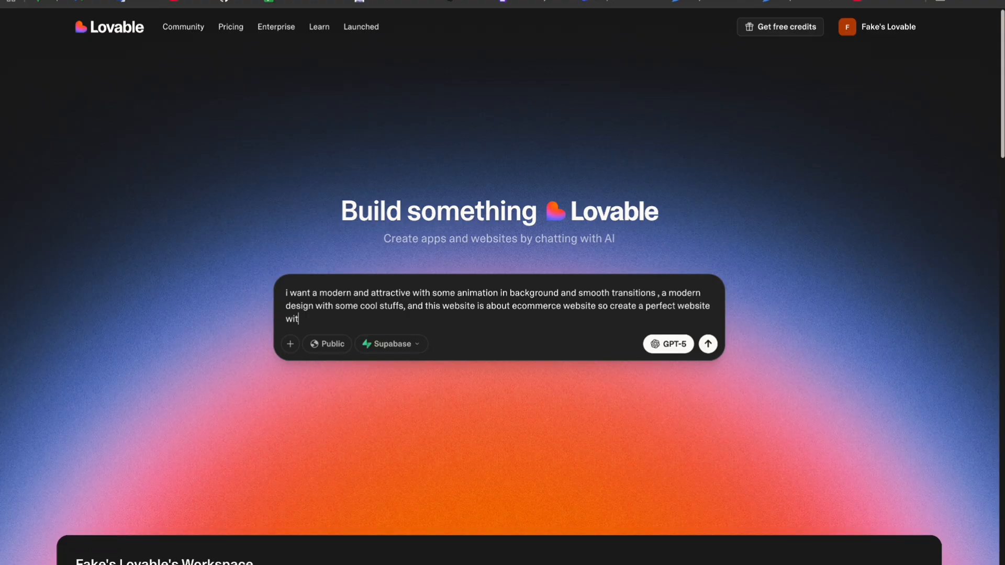
text(h)
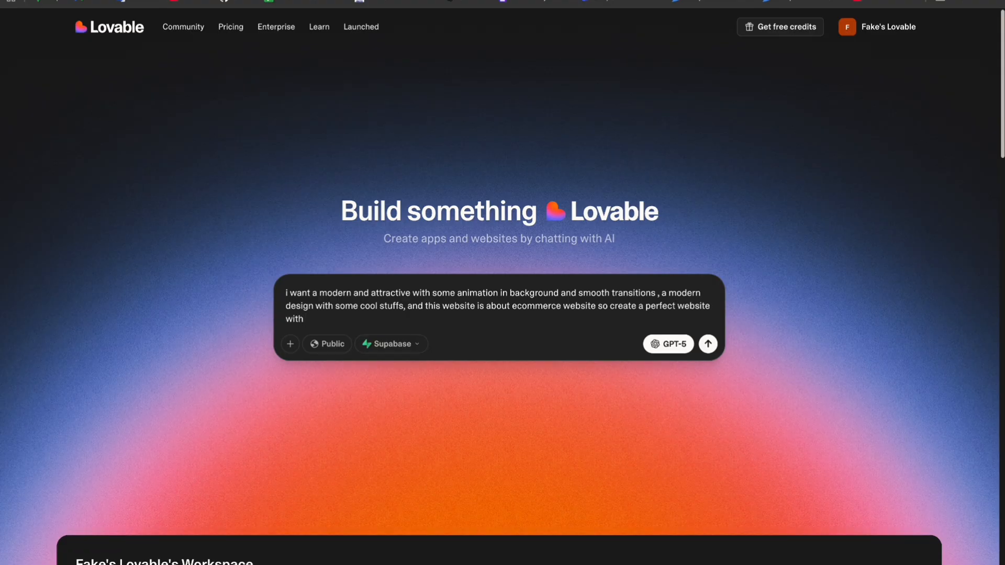
text(4 more p)
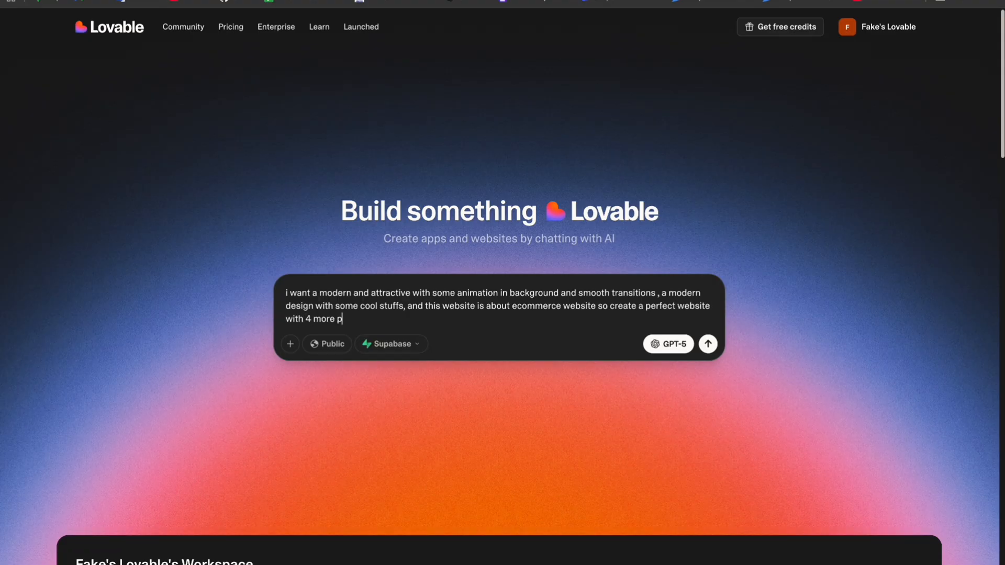
text(ages and a perfect land)
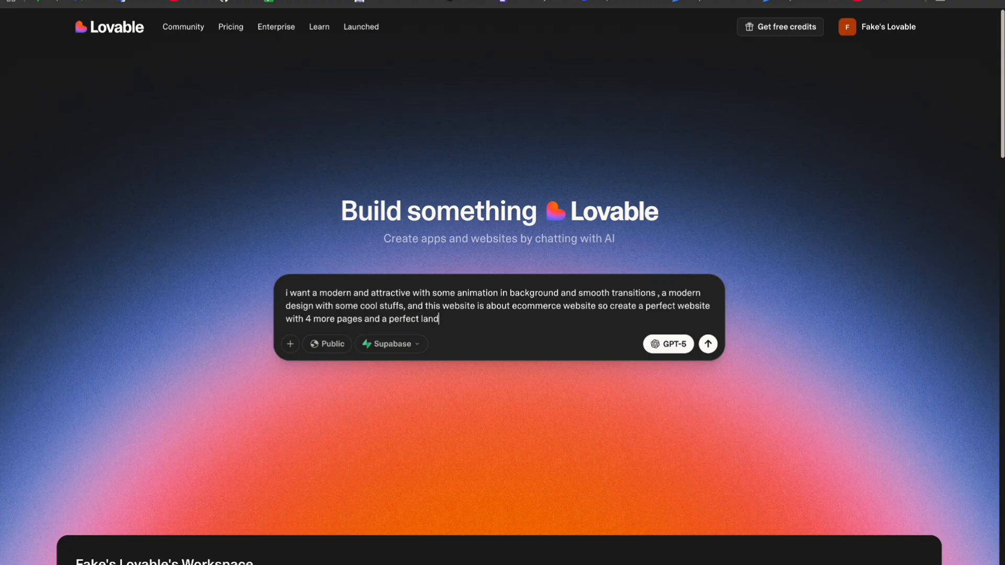
text(ing page with linking of each pages with)
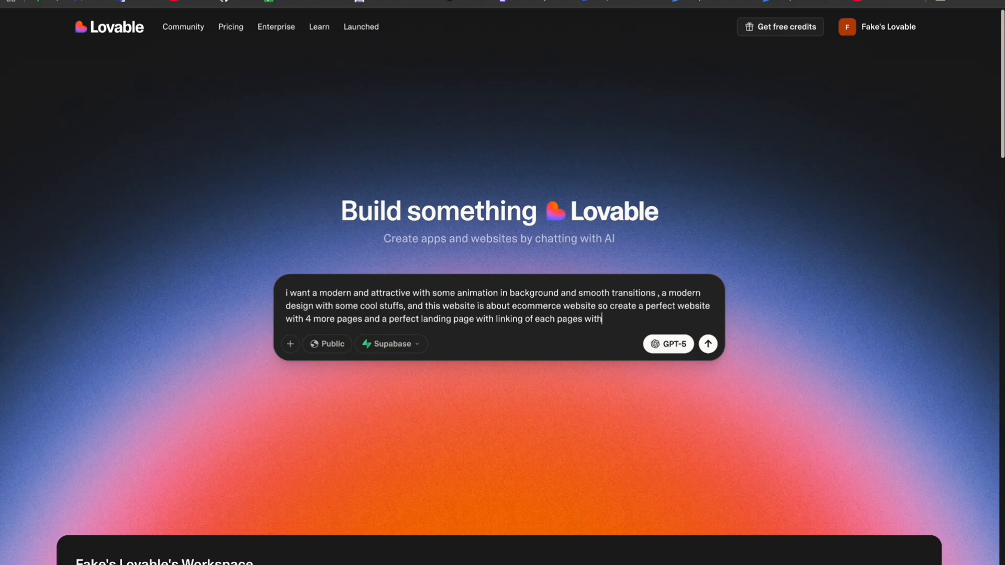
text(responsiveness)
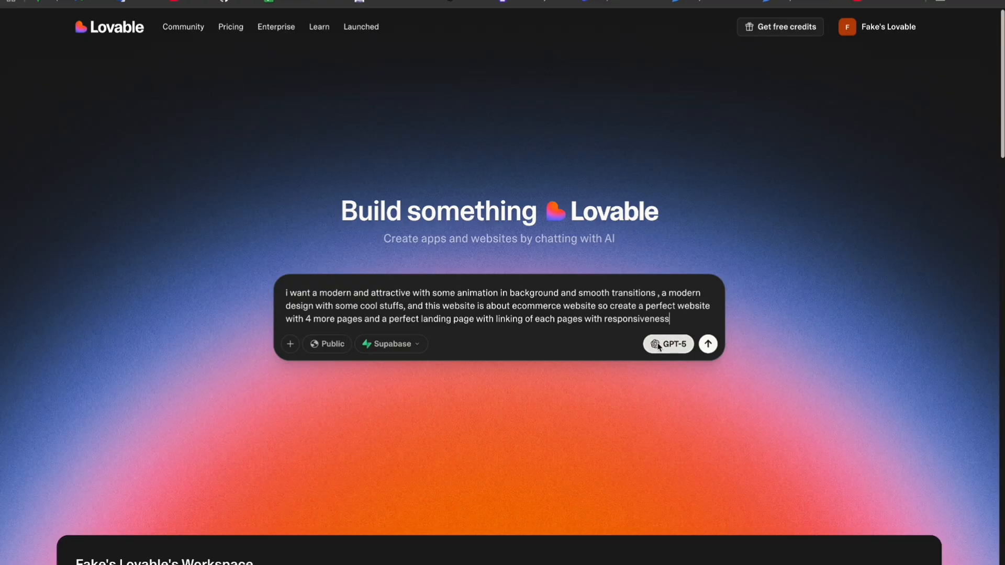
mouse_move(668, 344)
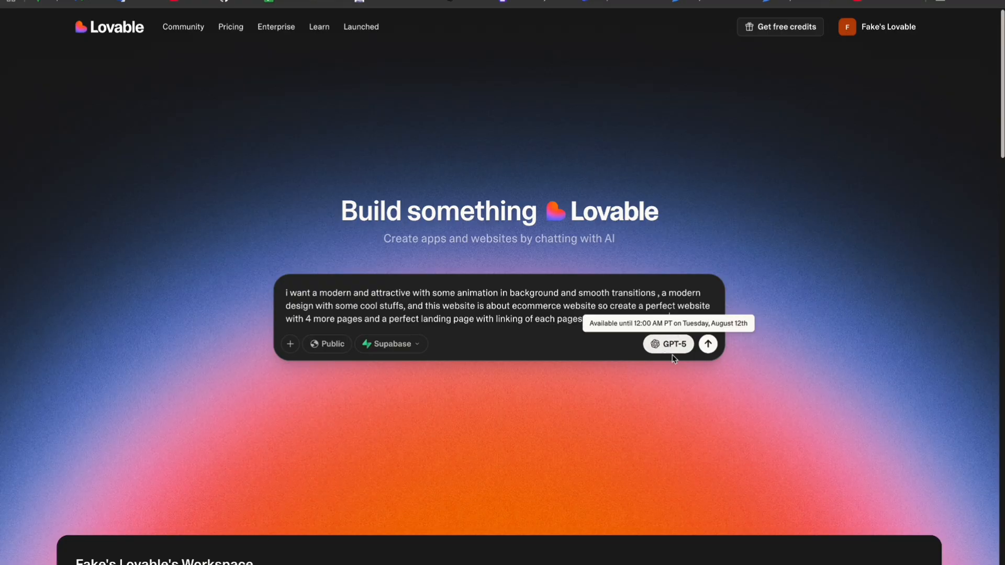
click(708, 344)
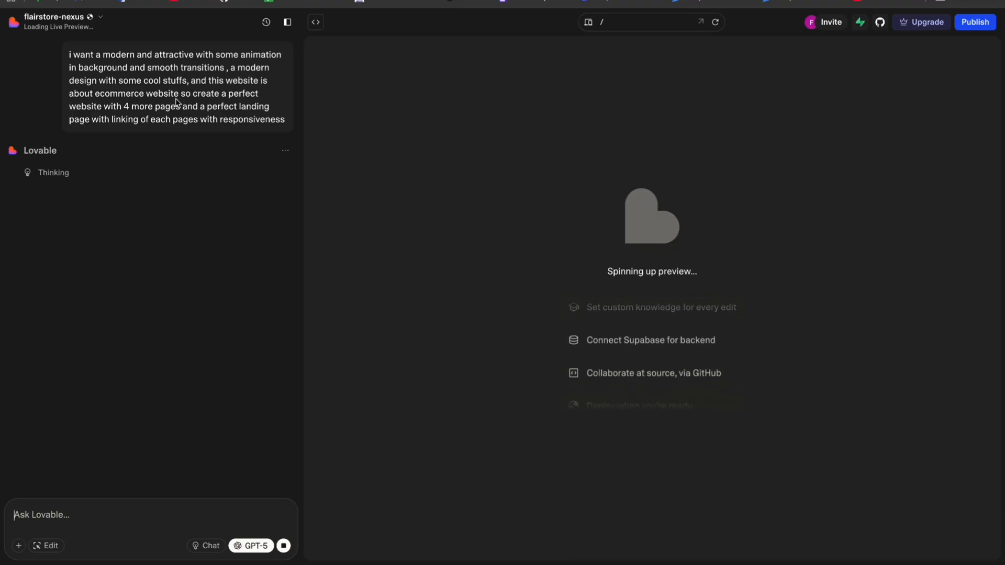
mouse_move(122, 143)
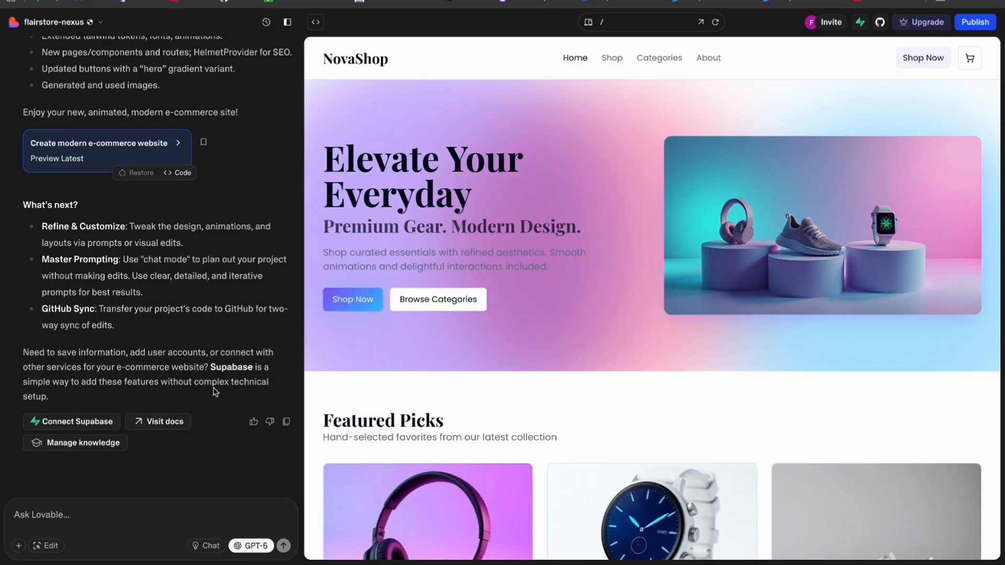
mouse_move(168, 331)
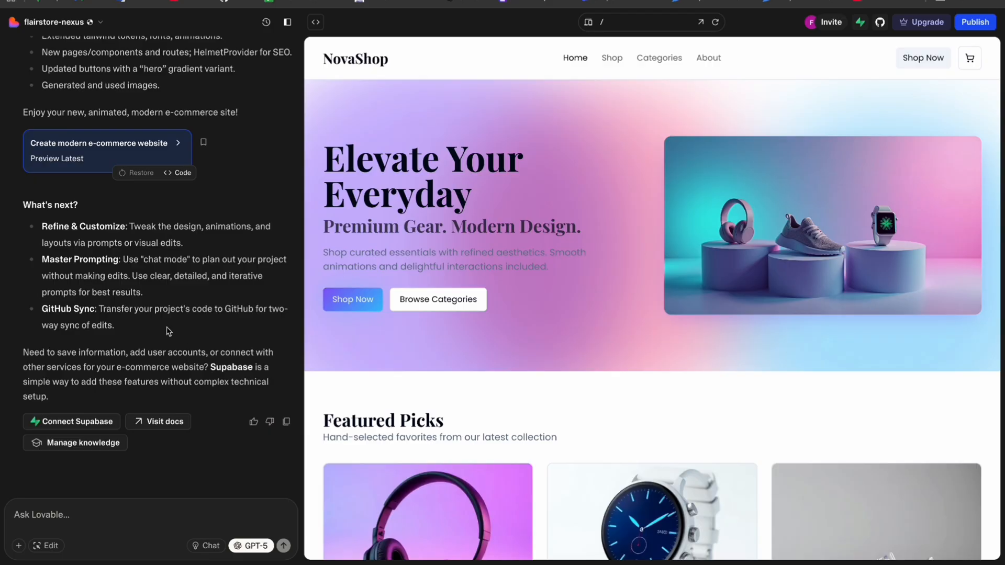
scroll(up, 3)
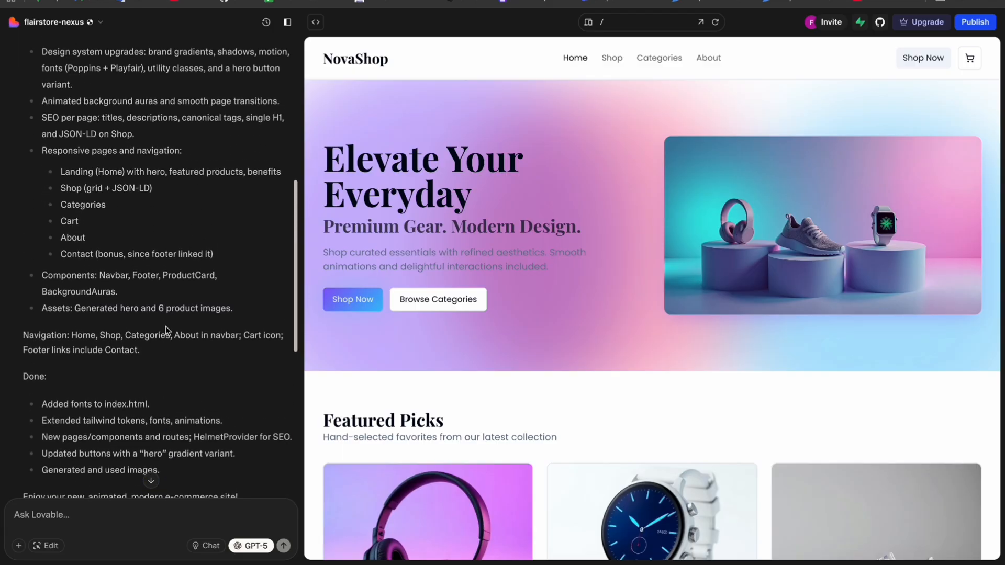
scroll(up, 3)
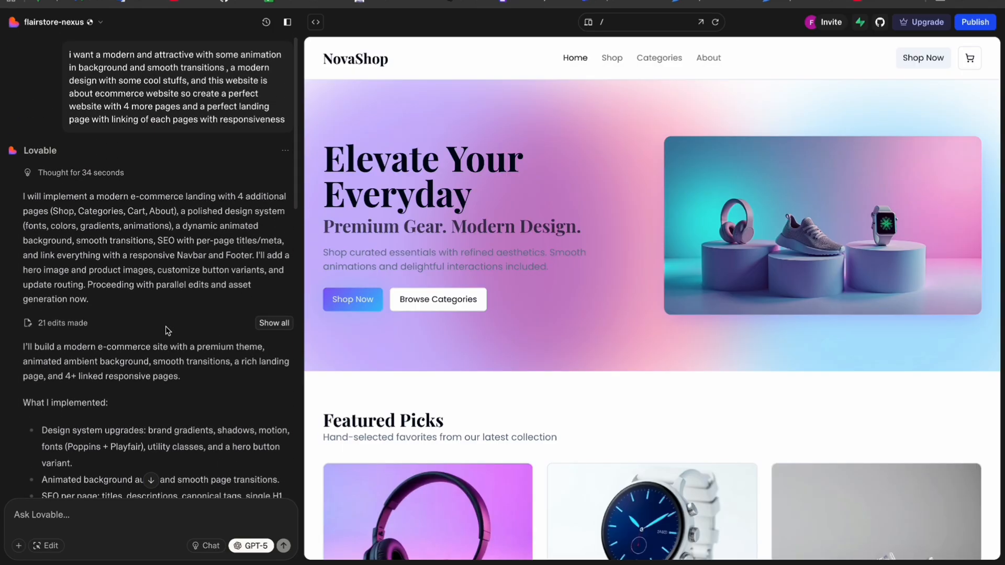
mouse_move(83, 320)
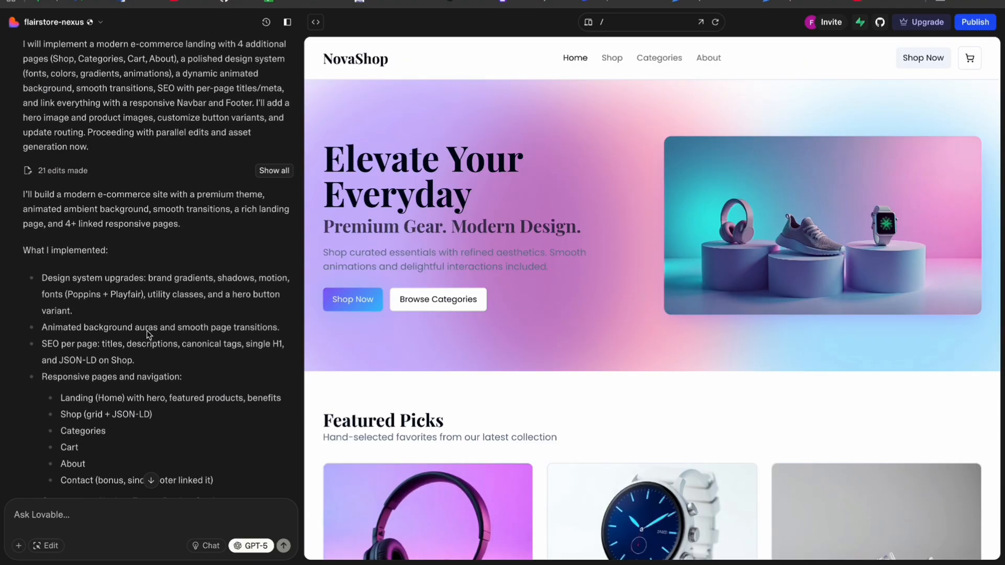
scroll(down, 3)
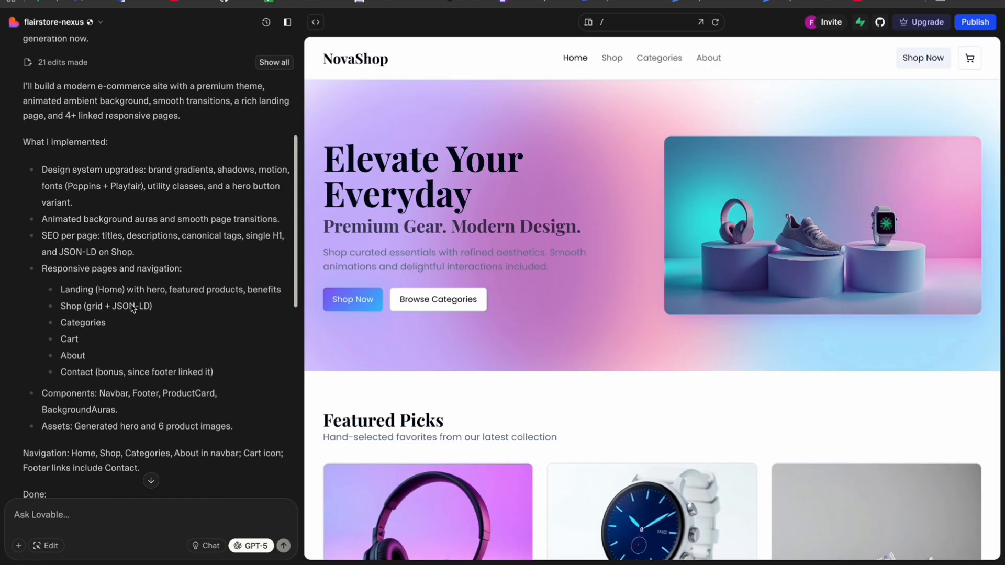
mouse_move(140, 251)
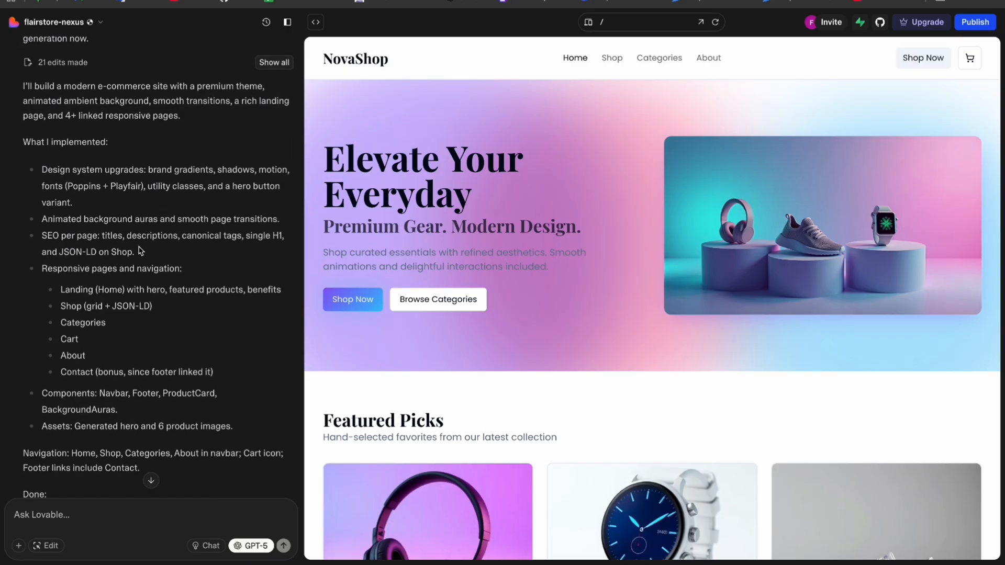
scroll(down, 3)
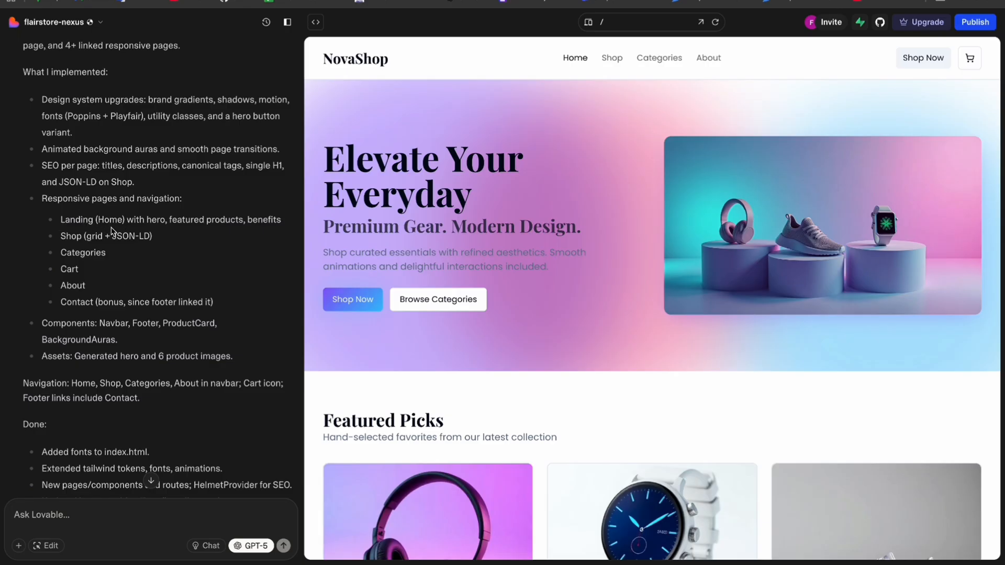
mouse_move(69, 265)
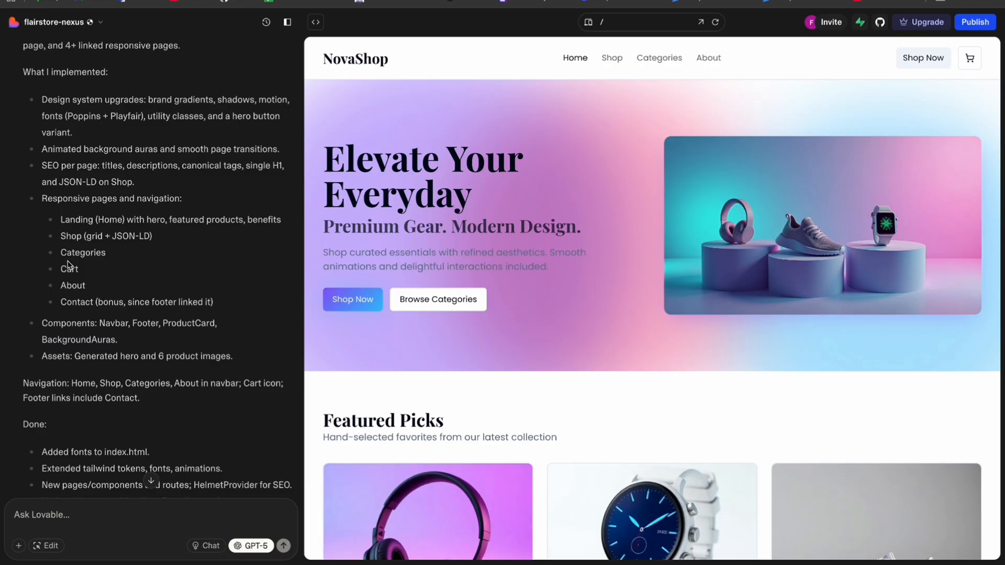
mouse_move(128, 318)
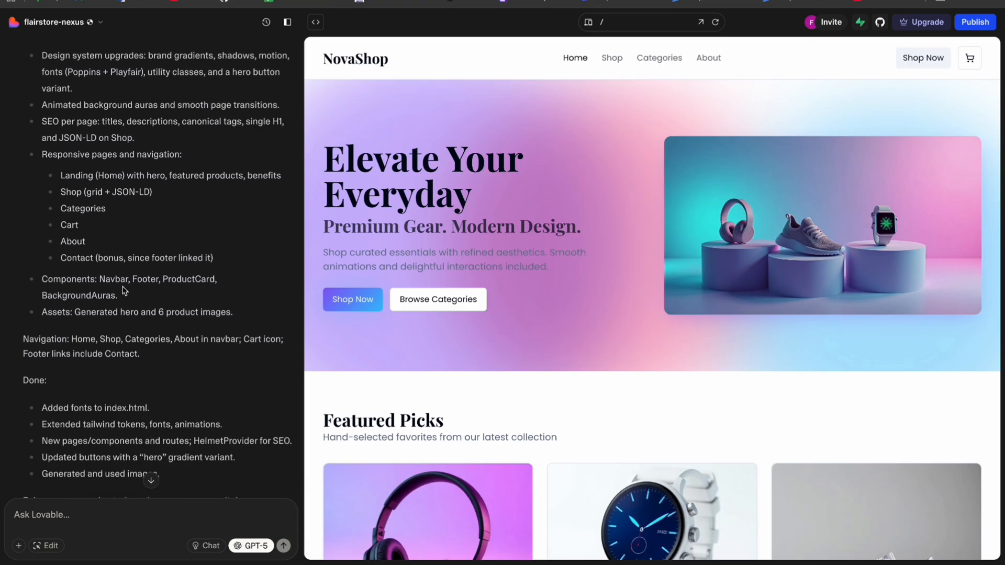
mouse_move(100, 329)
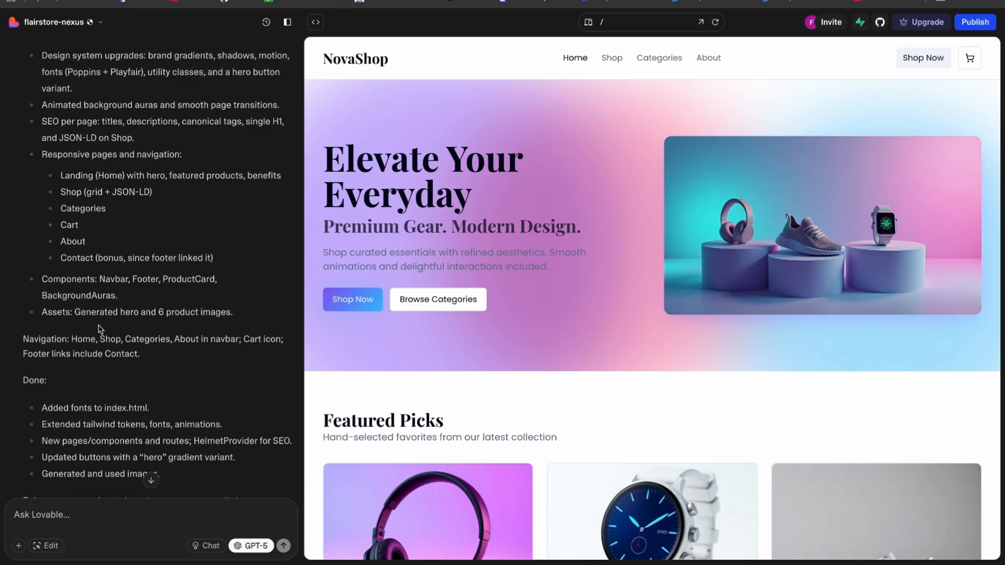
scroll(down, 3)
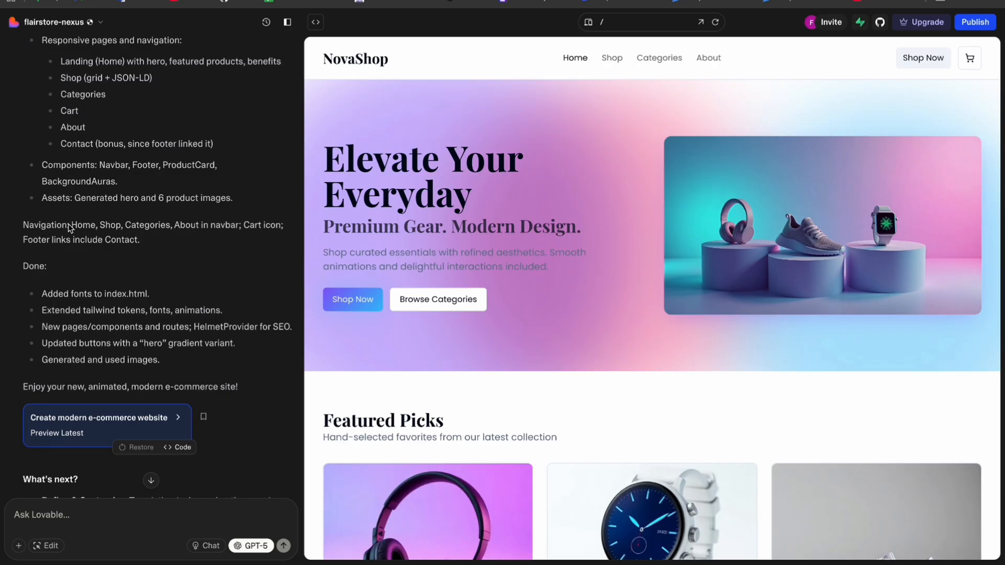
scroll(down, 3)
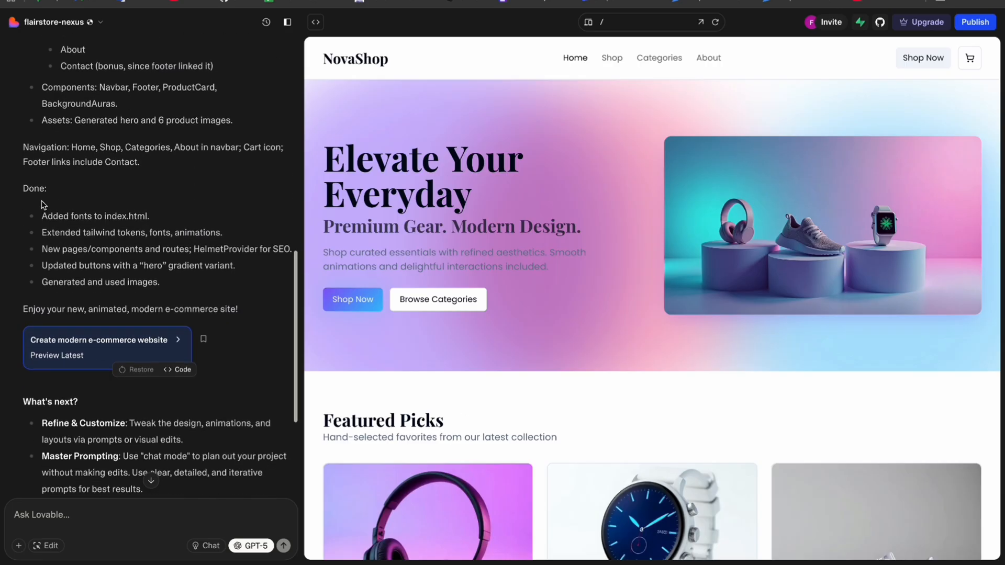
scroll(down, 3)
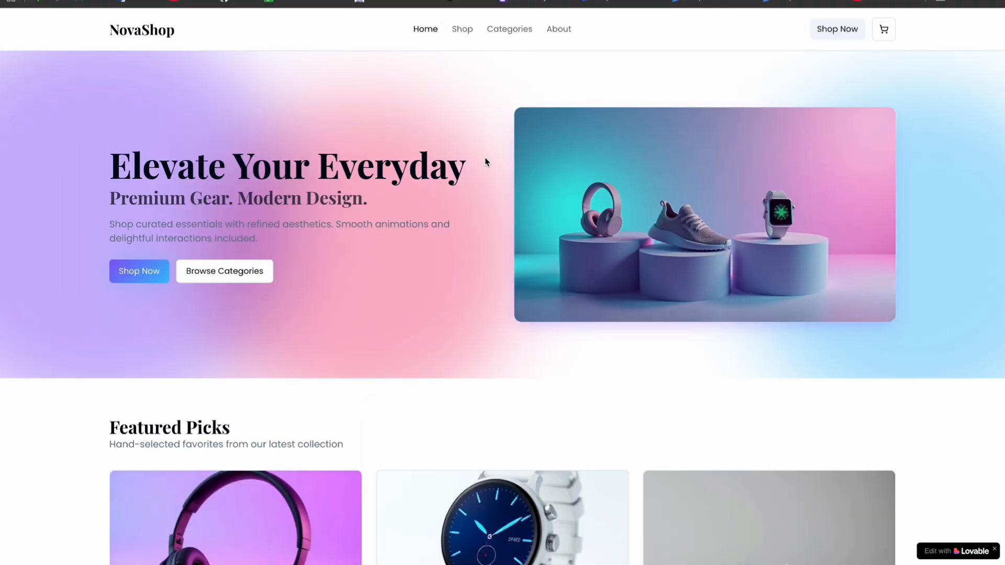
mouse_move(483, 60)
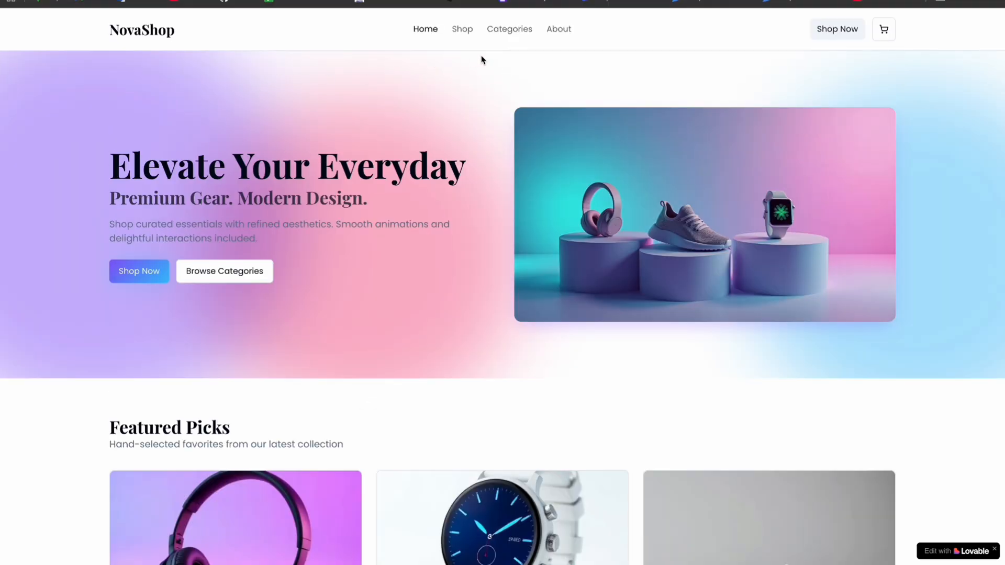
mouse_move(472, 79)
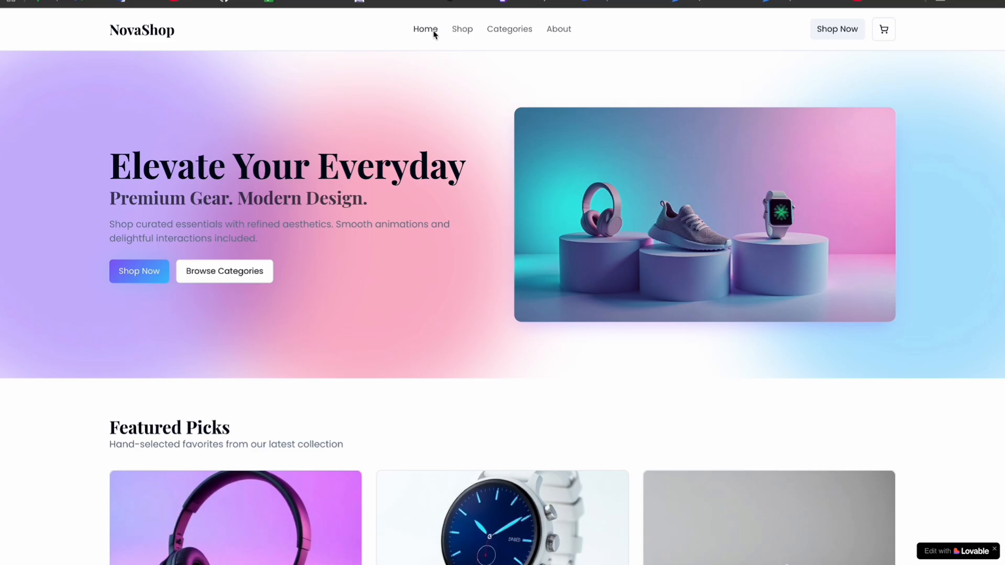
mouse_move(783, 56)
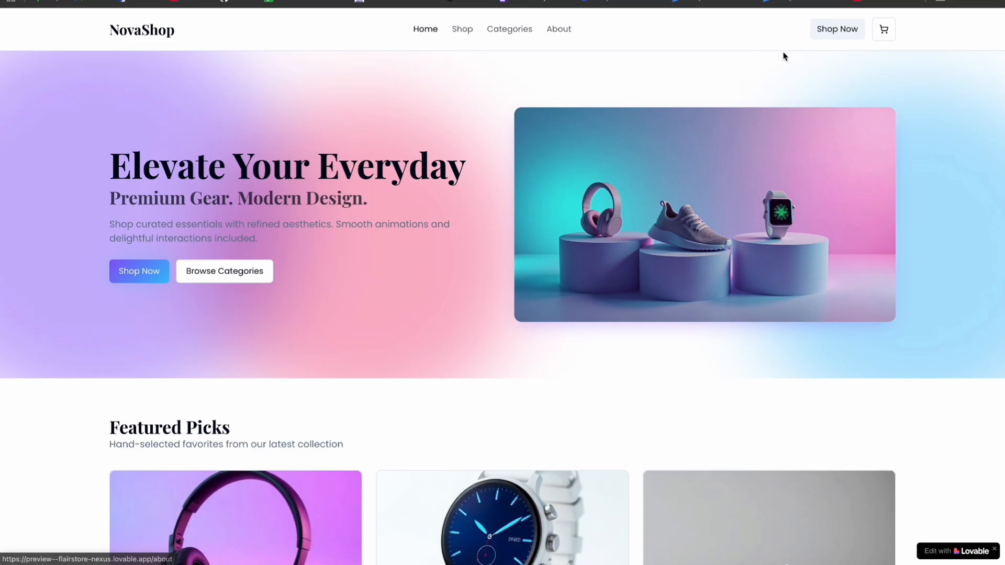
click(884, 29)
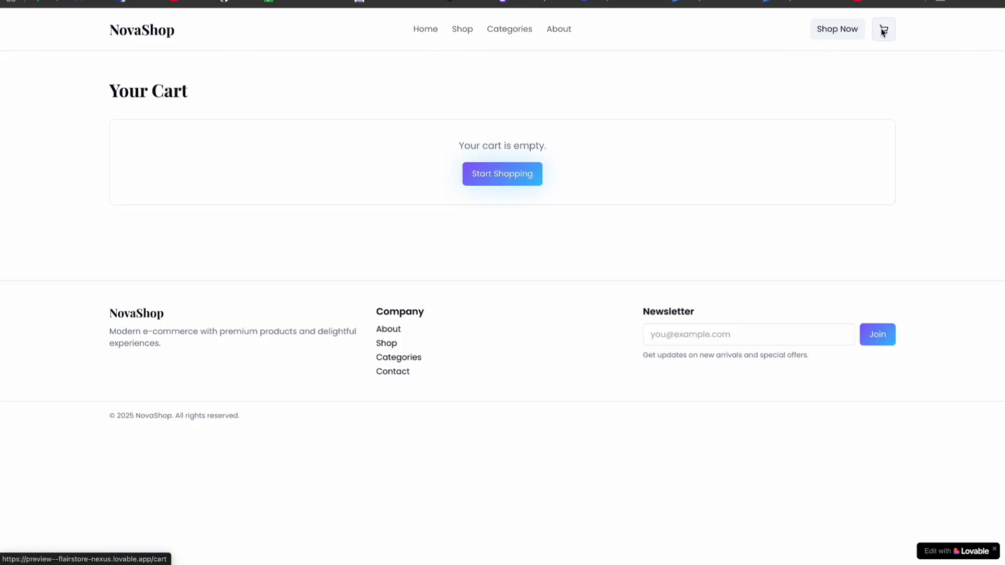
mouse_move(883, 40)
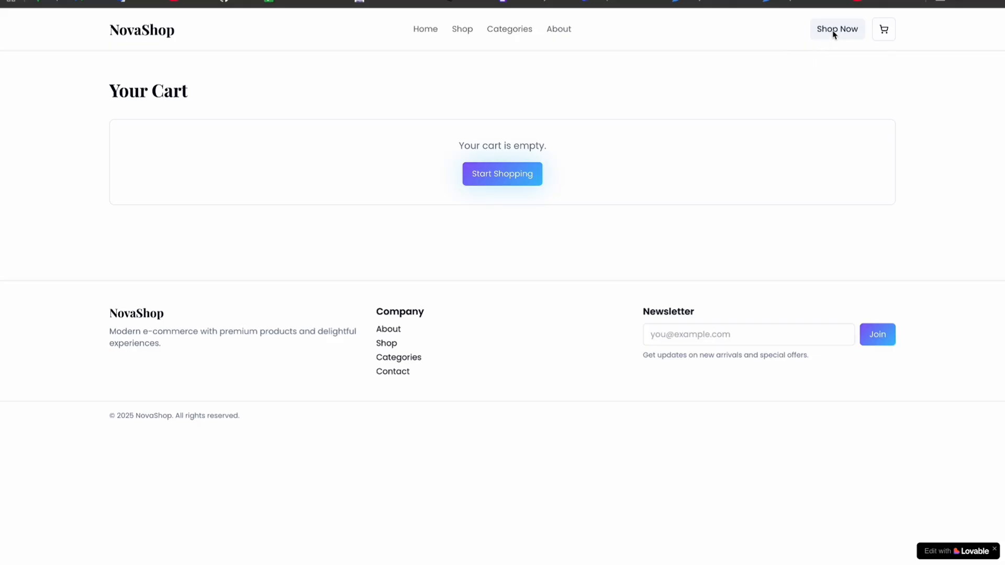
click(462, 29)
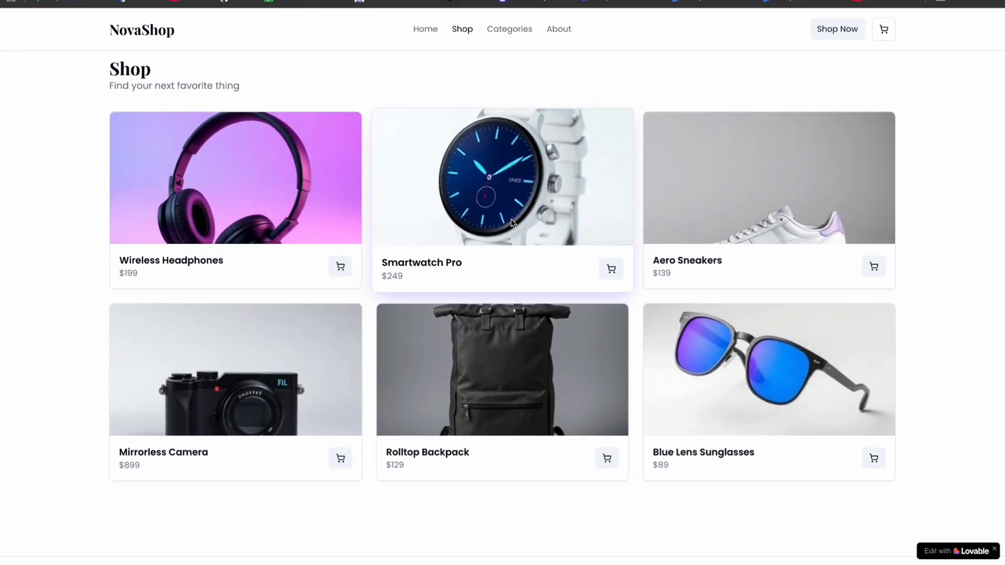
click(559, 29)
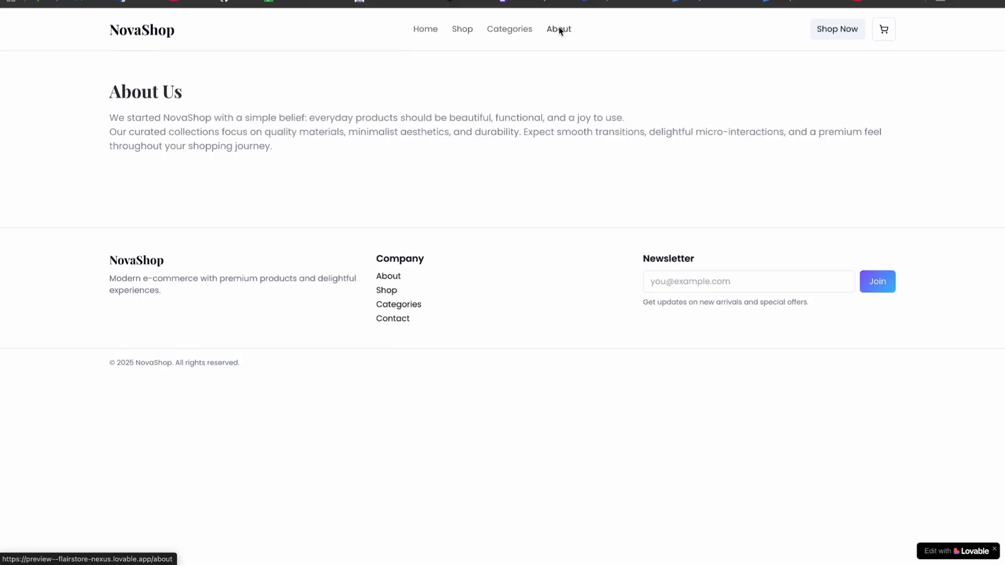
mouse_move(603, 121)
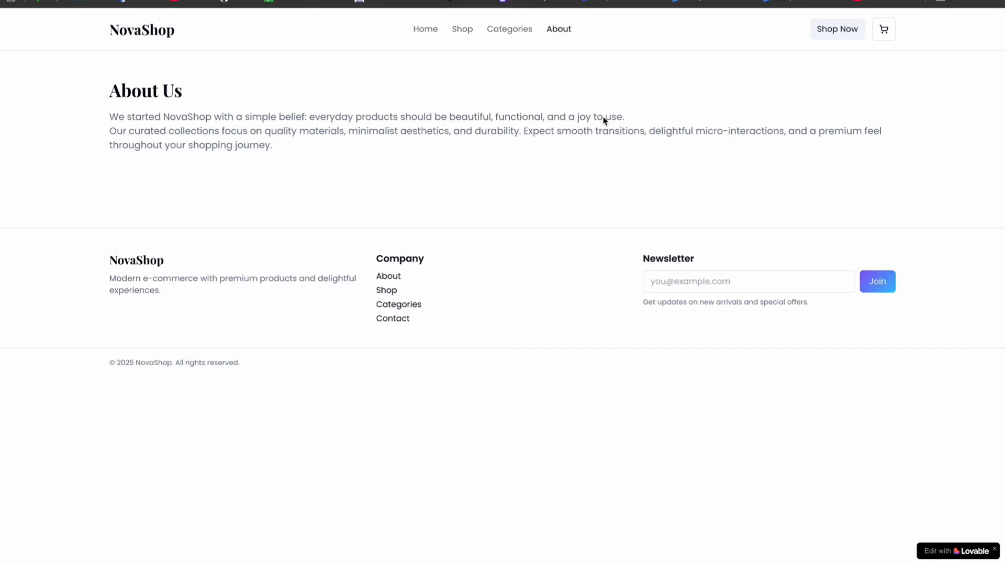
click(509, 28)
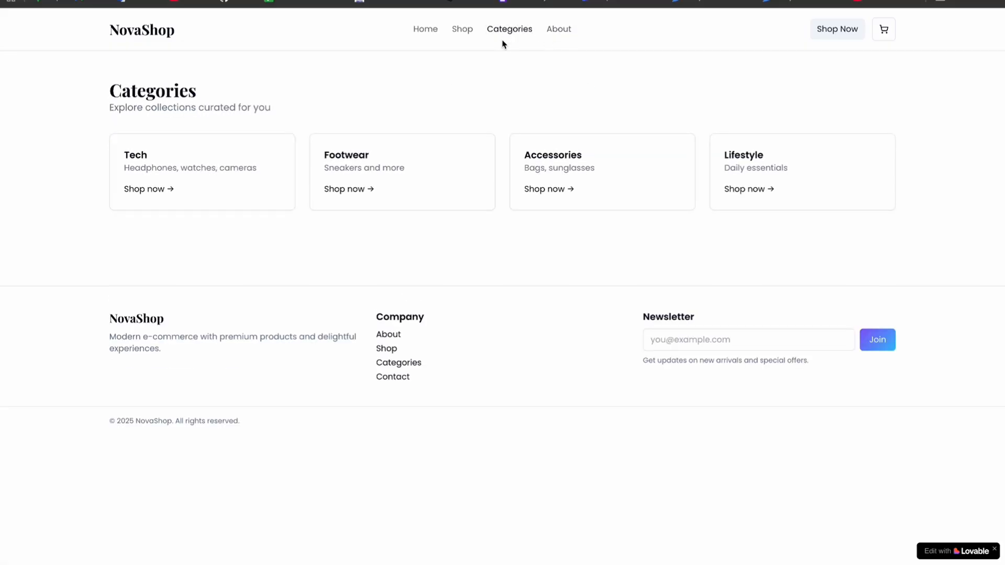
click(462, 29)
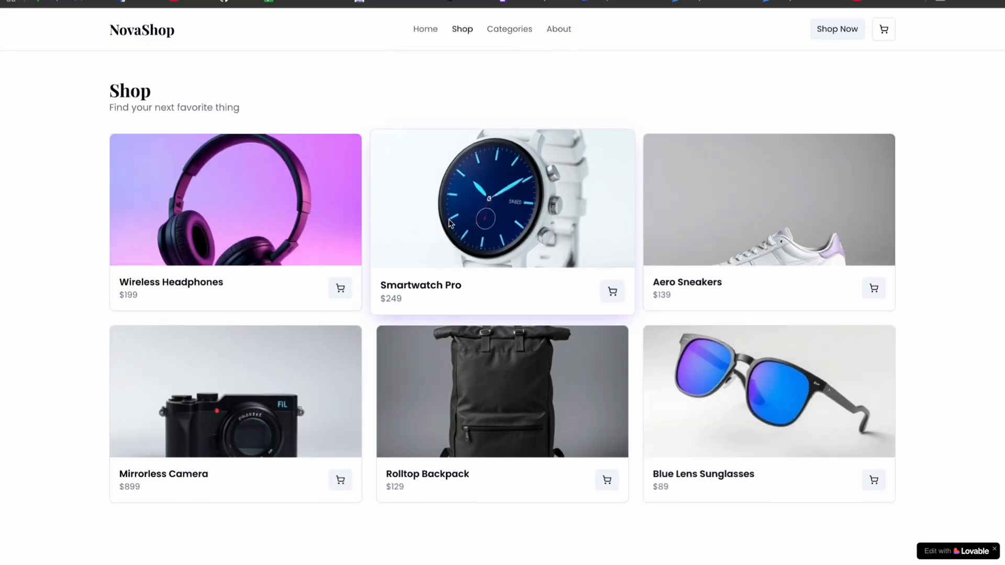
click(425, 29)
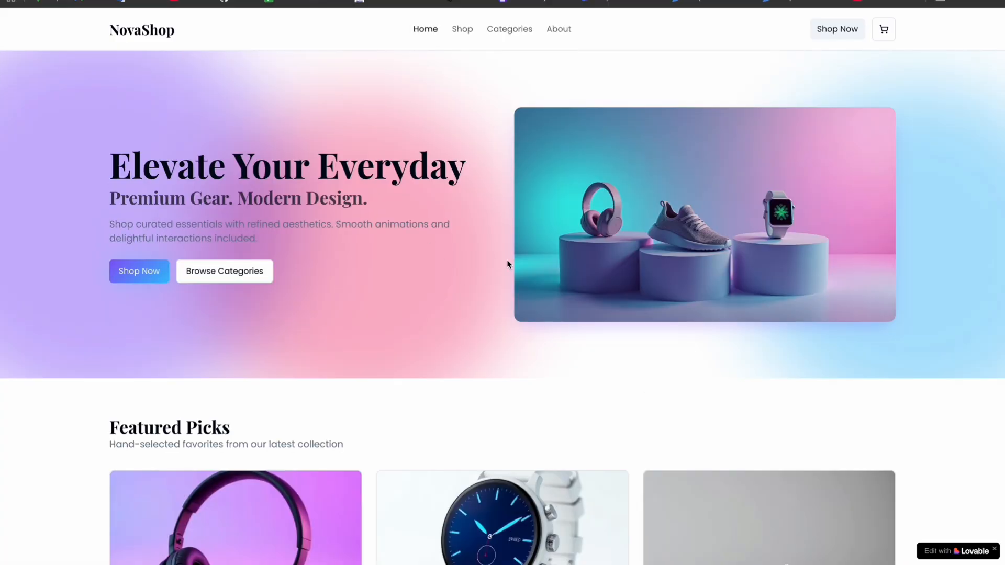
scroll(down, 3)
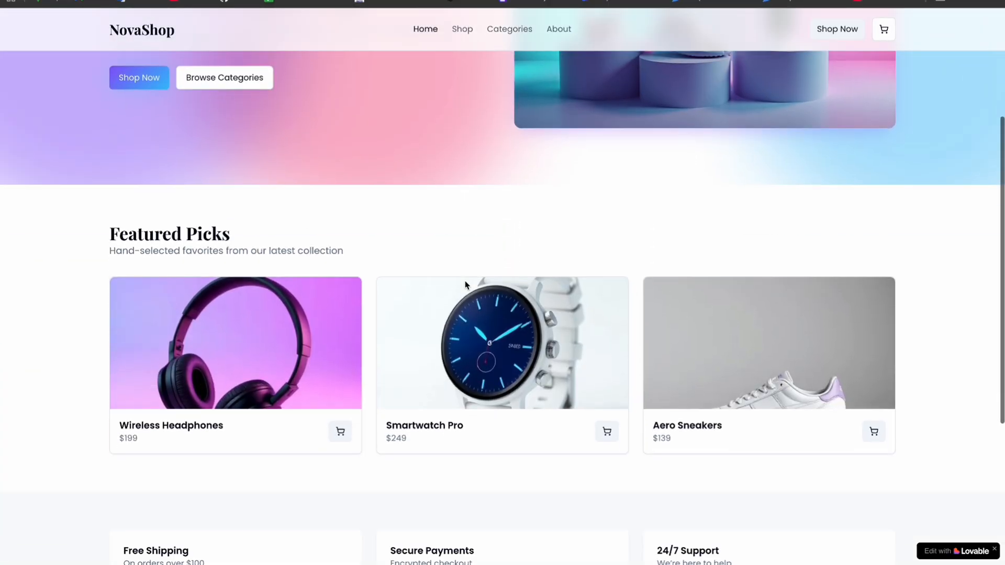
scroll(down, 3)
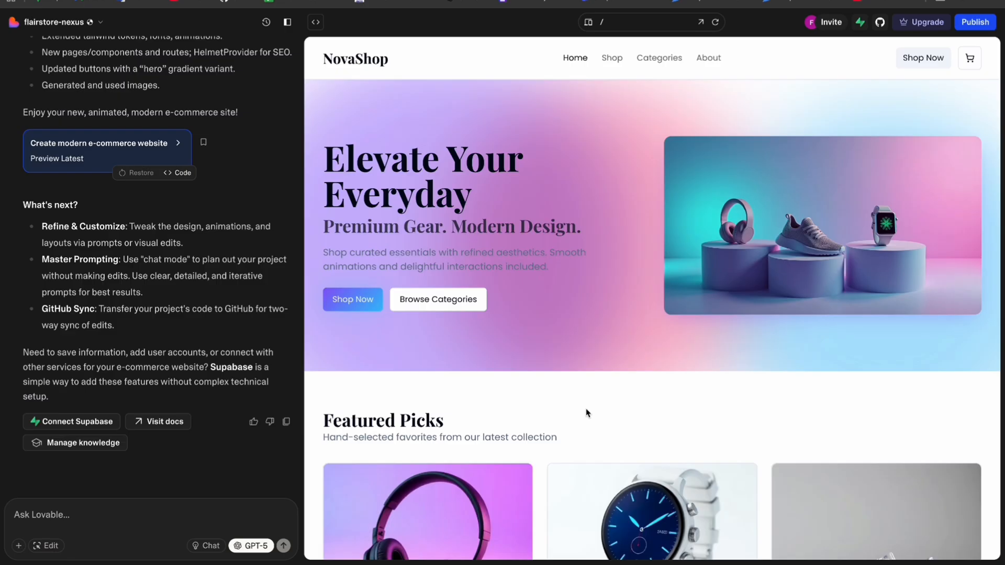
mouse_move(602, 410)
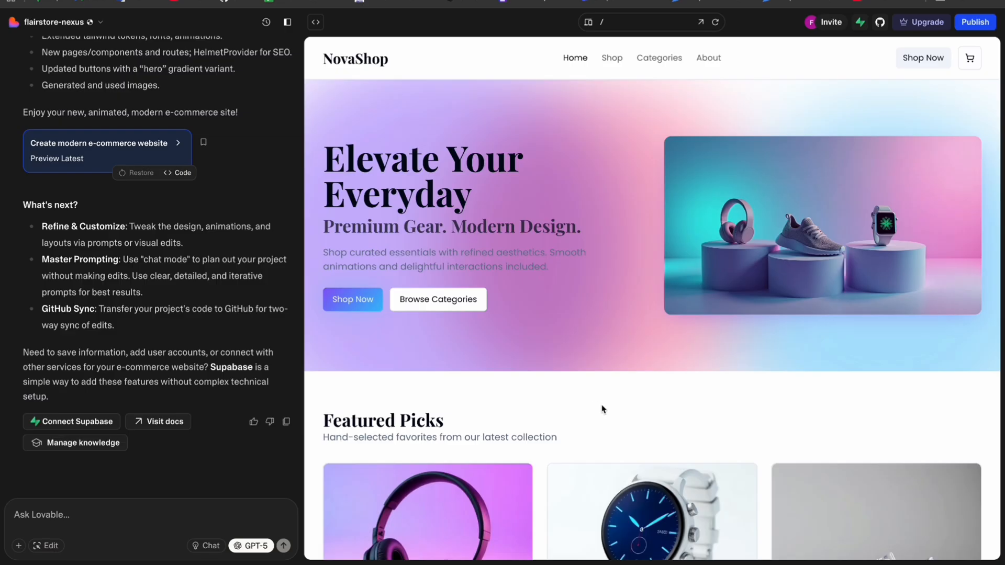
Begin the follow-up prompt asking for light and dark mode and more categories with examples.
scroll(down, 3)
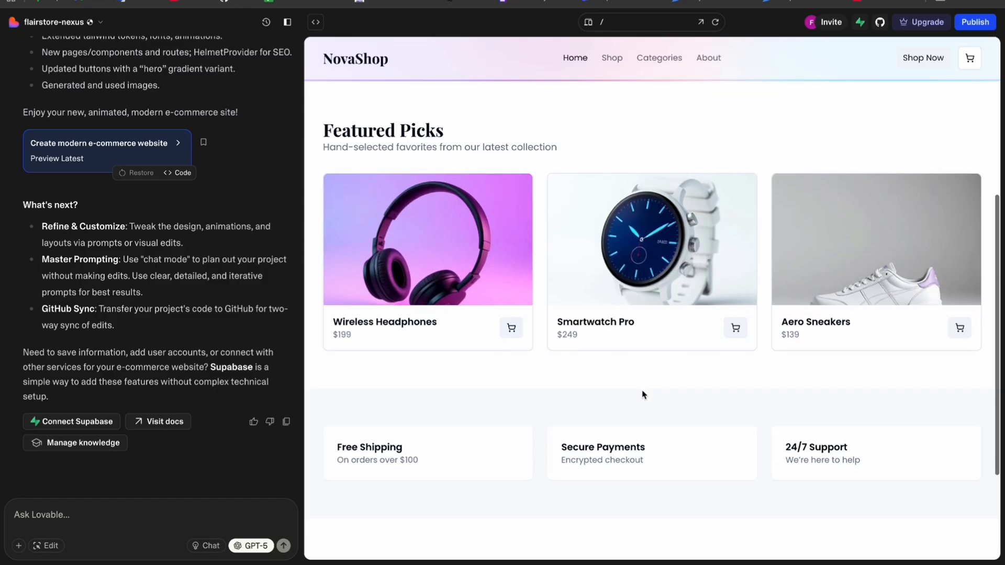
scroll(up, 3)
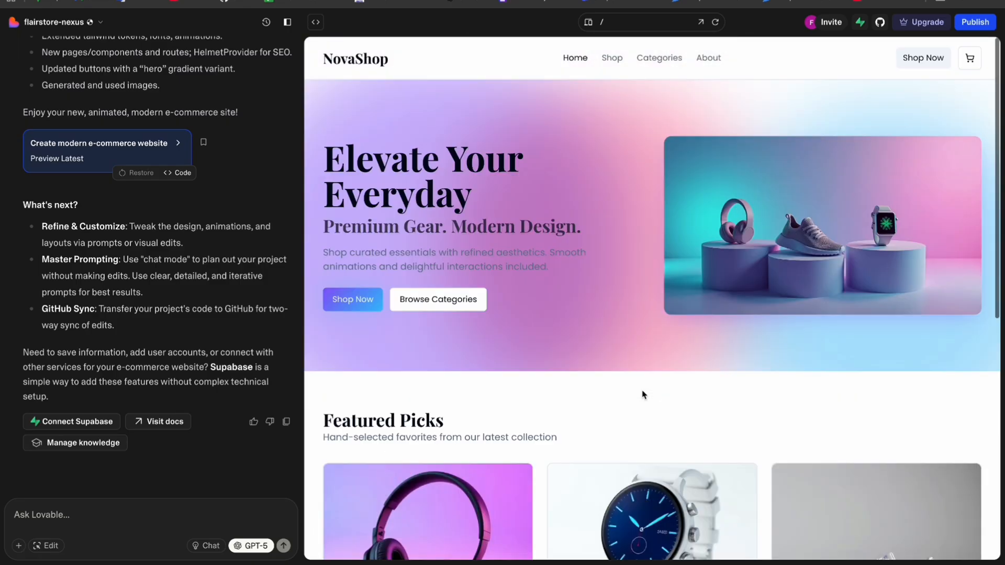
mouse_move(208, 523)
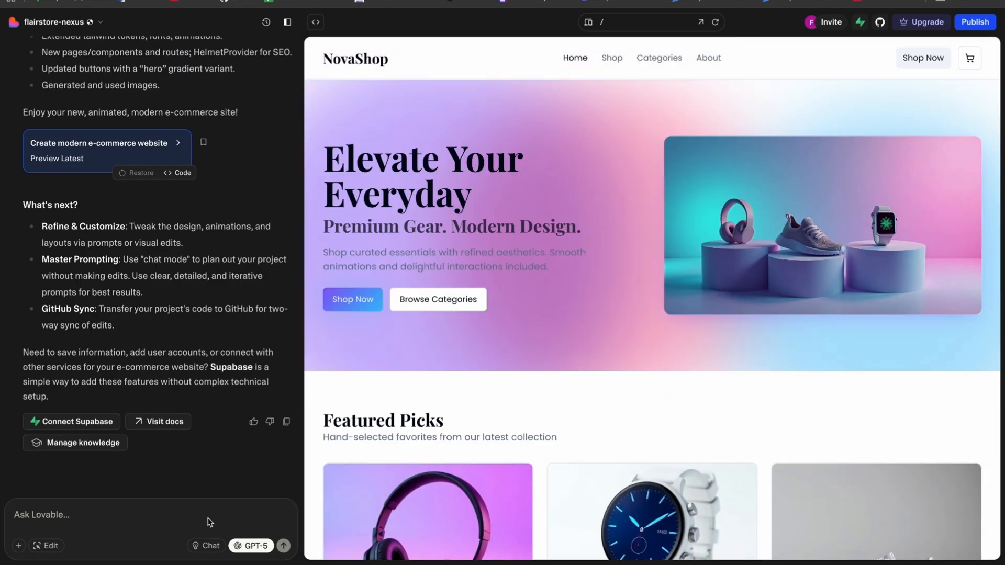
text(i want a light and dark mode and also the design)
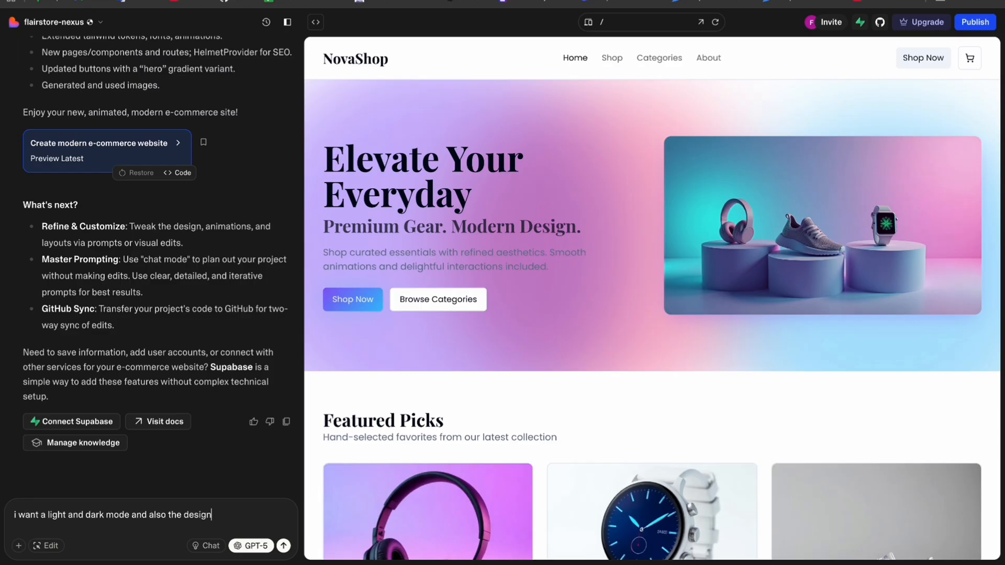
text(is pretty good but add some categories and show in)
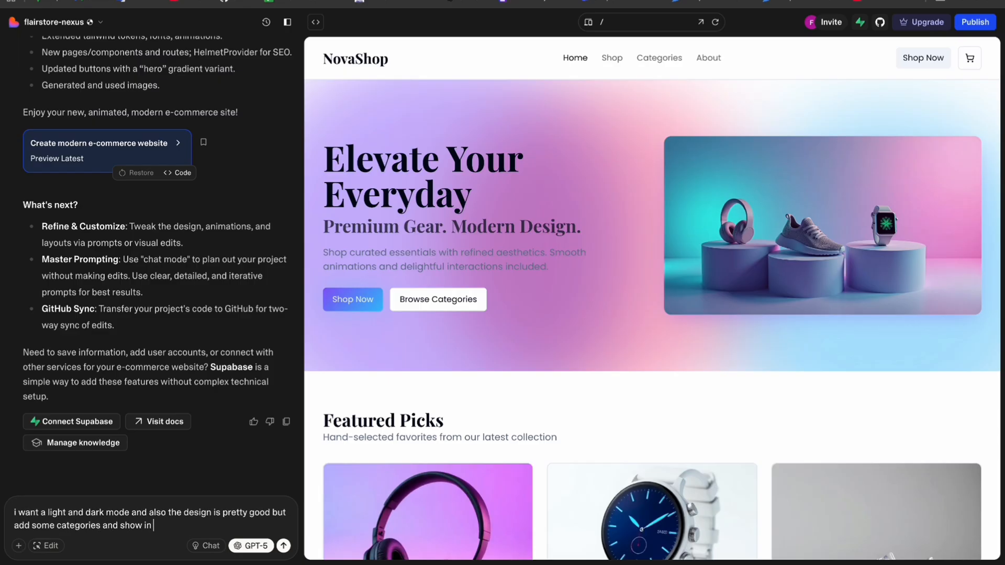
text(that page with some examples and in the about page)
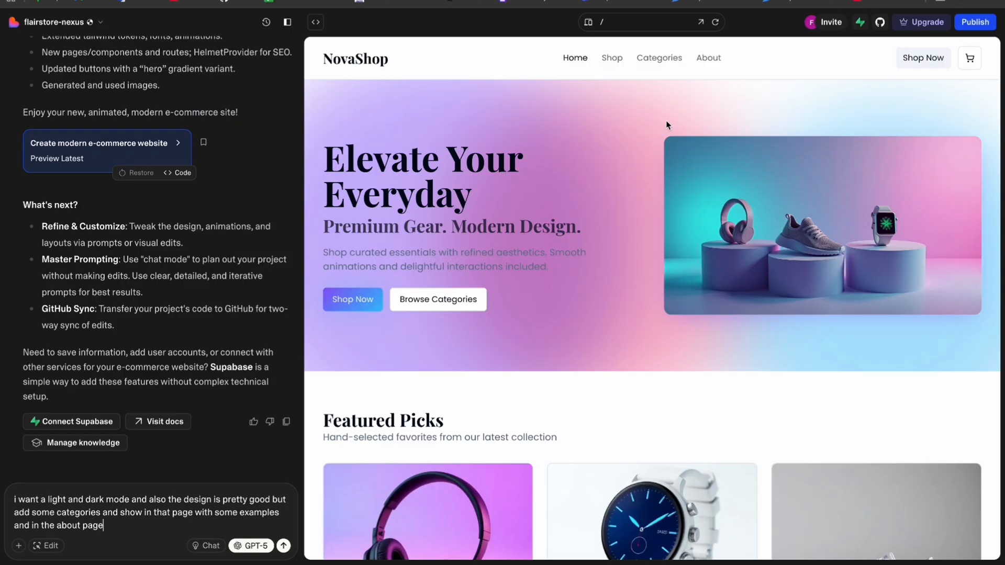
Finish the prompt with a modern data-rich About page and a working cart, then send it.
click(709, 57)
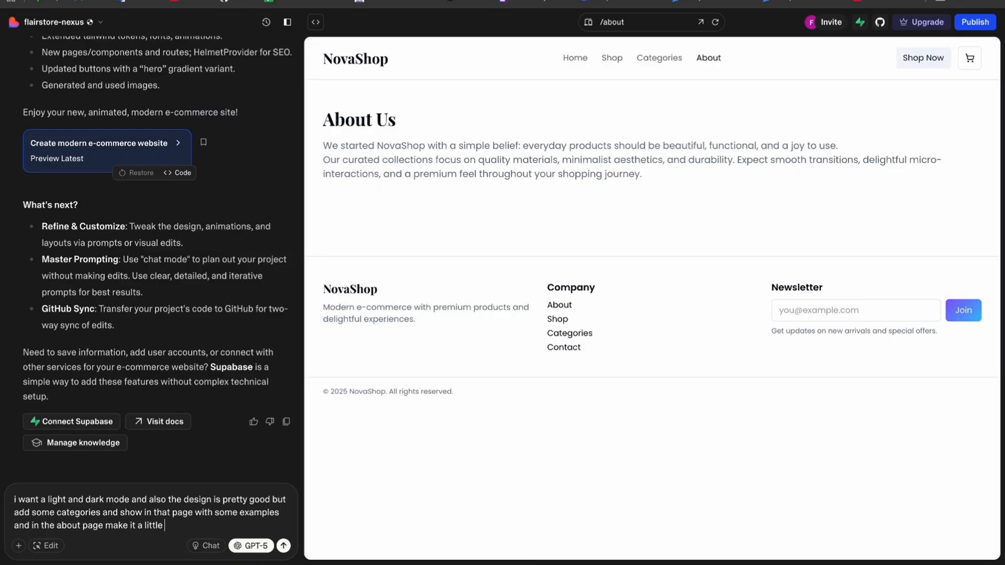
text(bit modern and attractive with some data and designs)
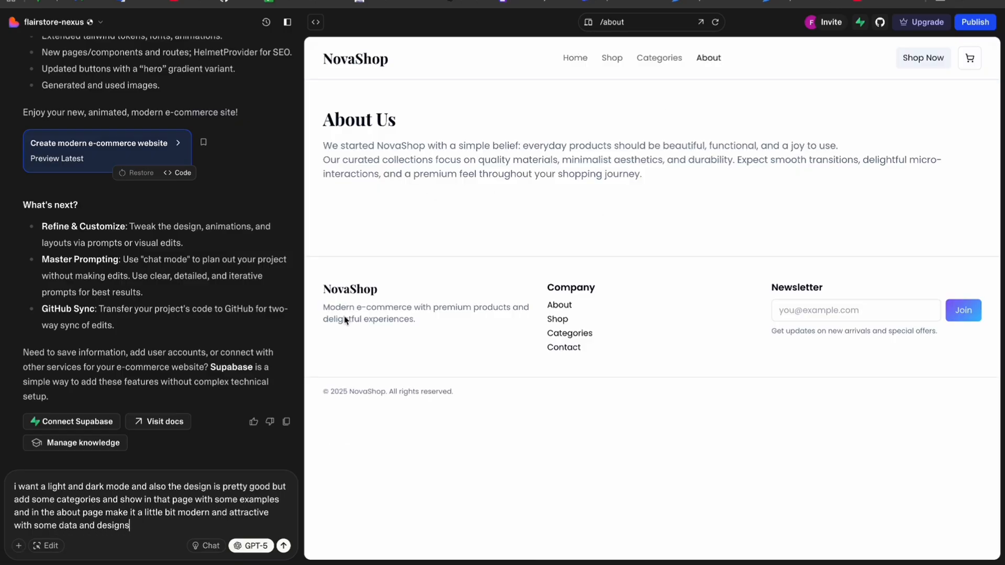
click(574, 58)
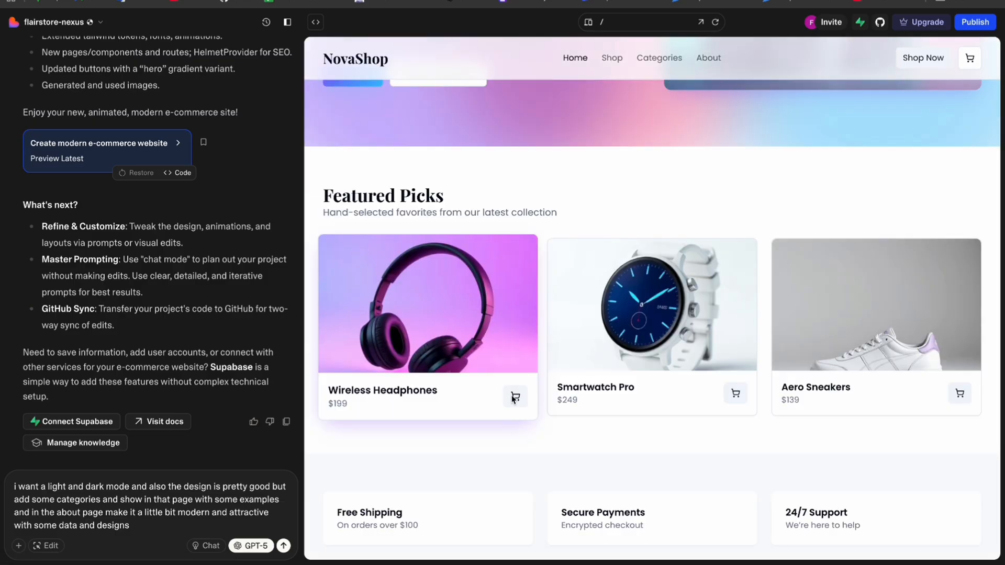
text(, i want to a)
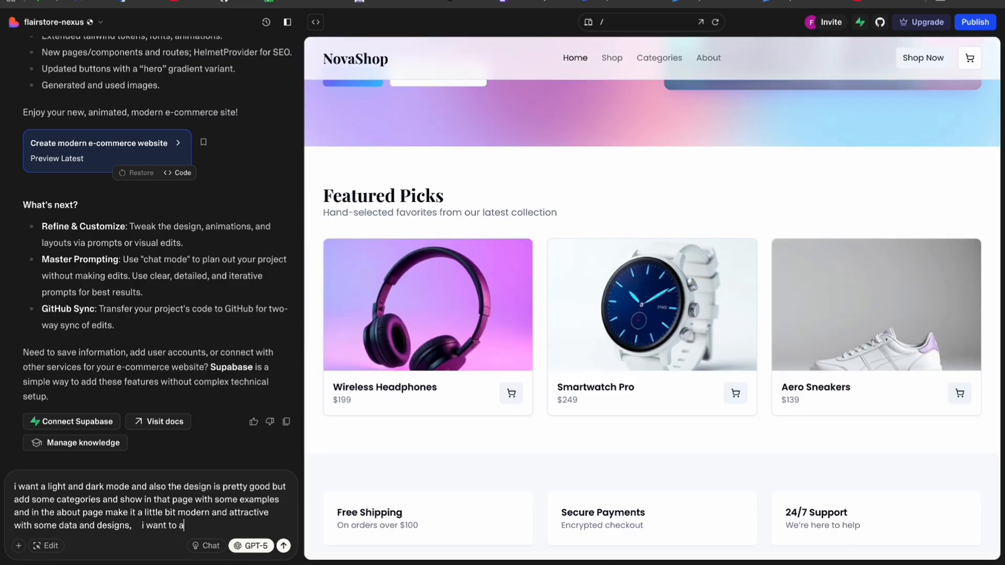
text(dd items)
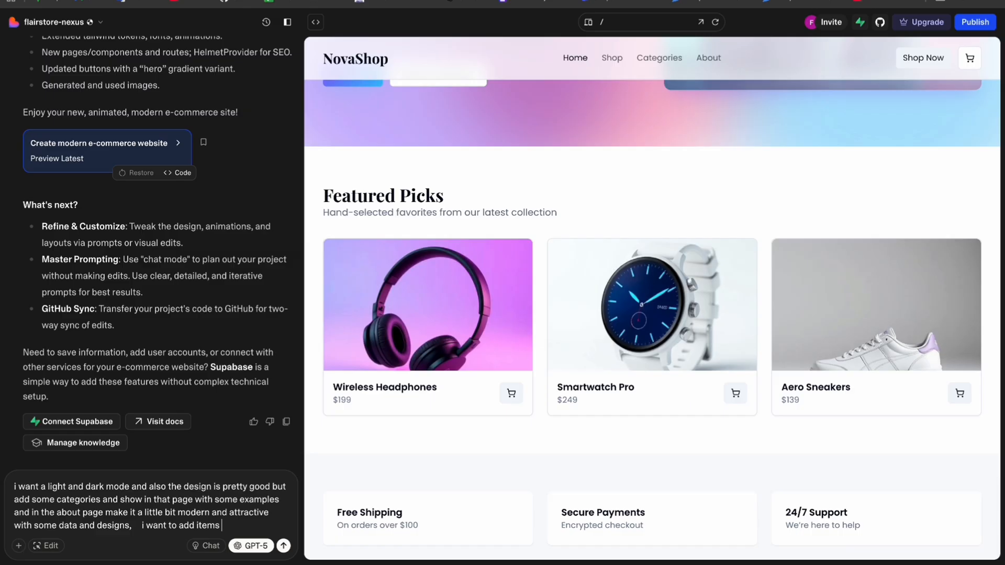
text(to the cart section and the added items will show in te)
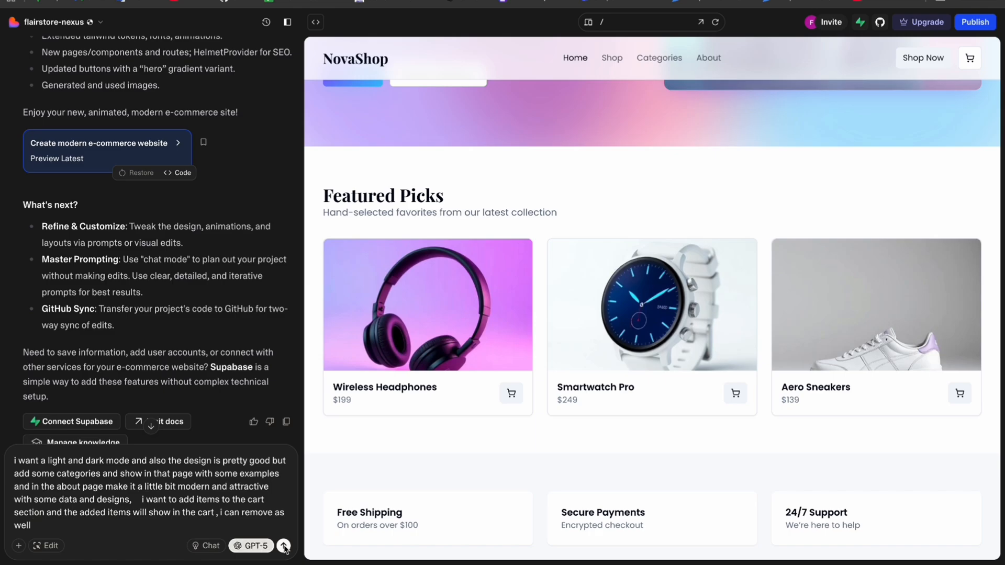
click(284, 546)
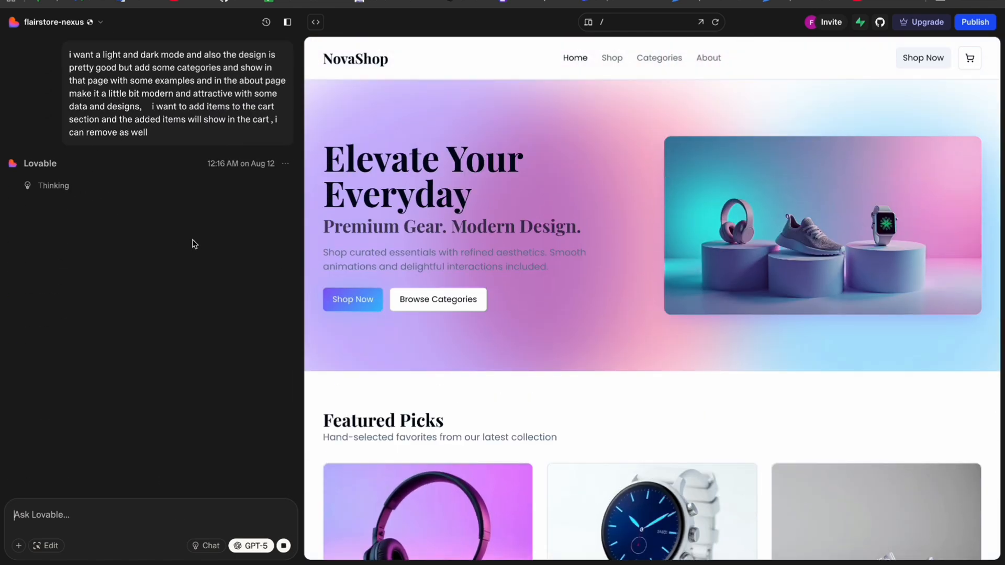
mouse_move(65, 122)
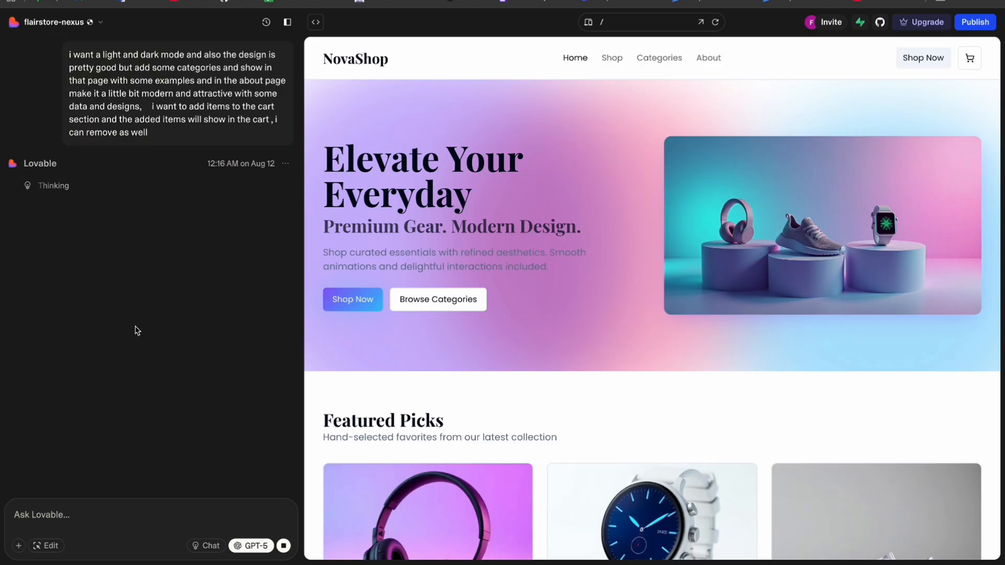
scroll(up, 3)
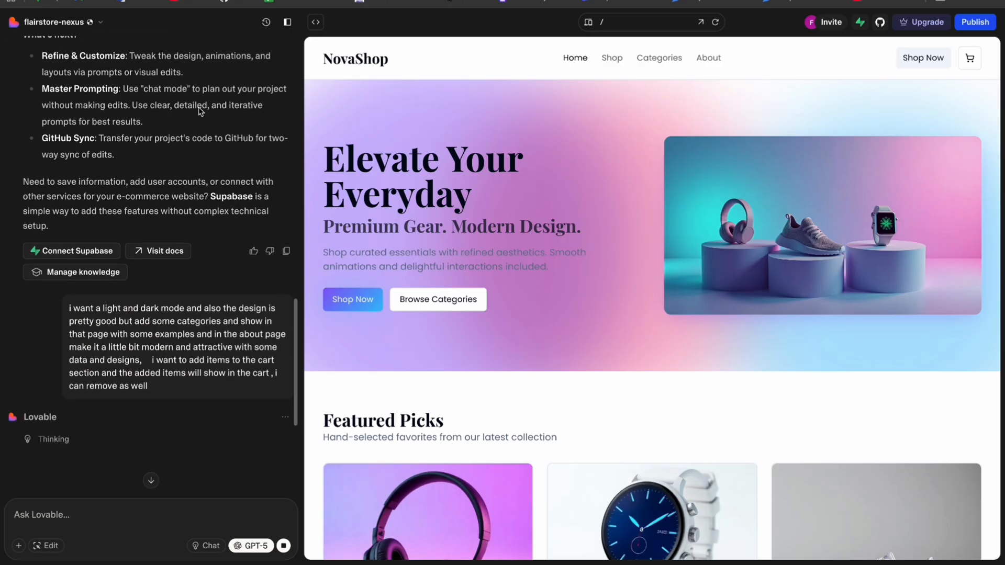
scroll(down, 3)
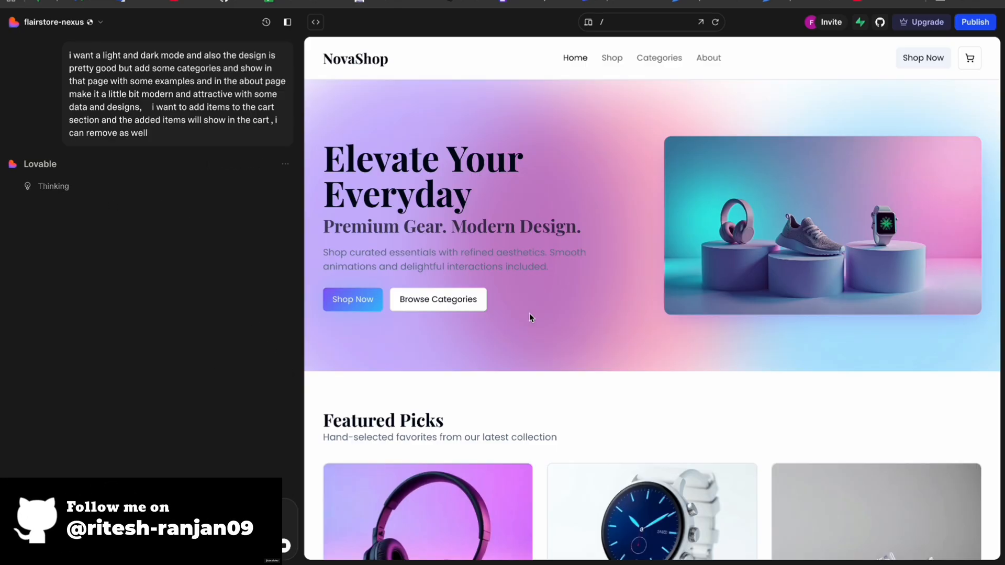
mouse_move(836, 80)
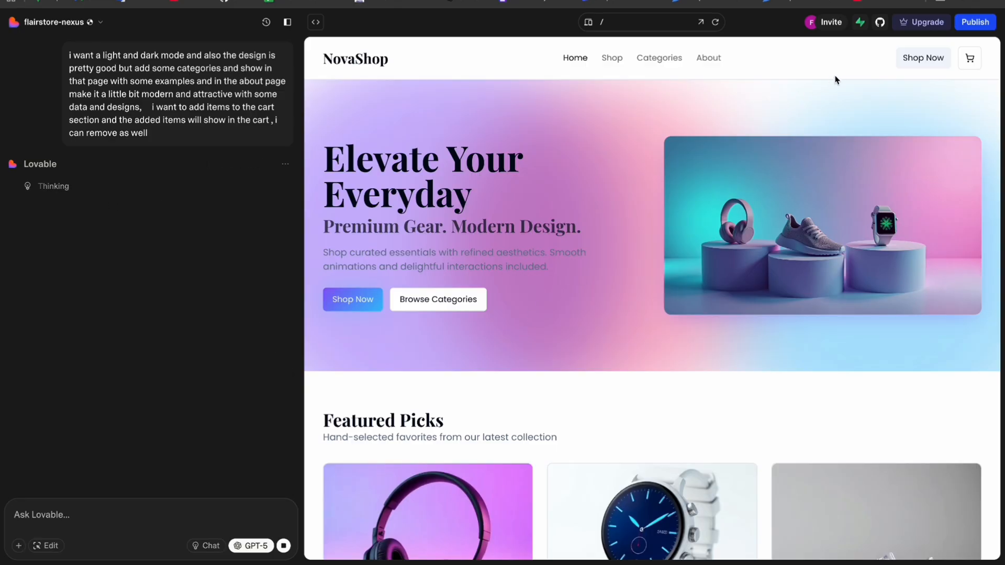
mouse_move(708, 297)
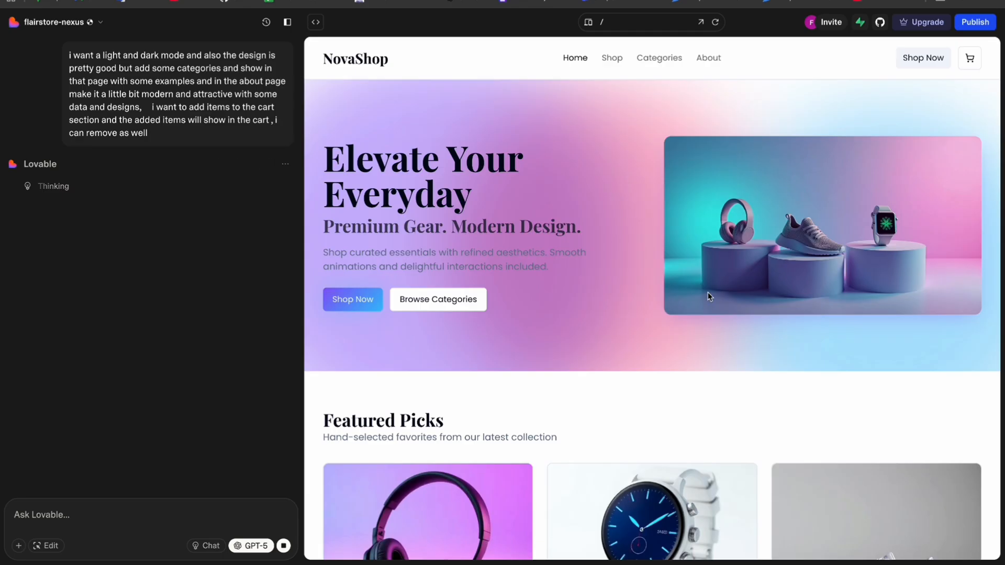
scroll(down, 3)
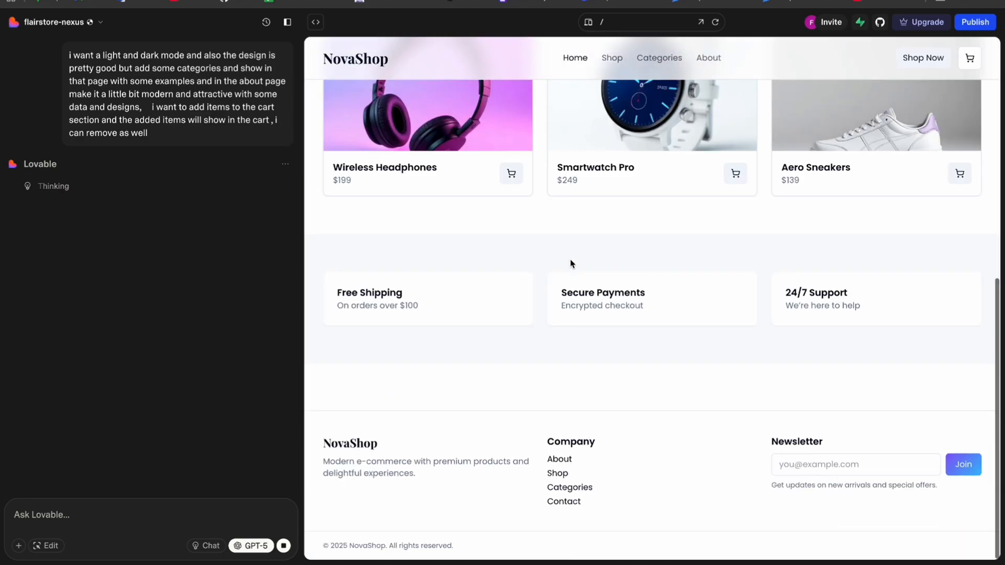
scroll(up, 3)
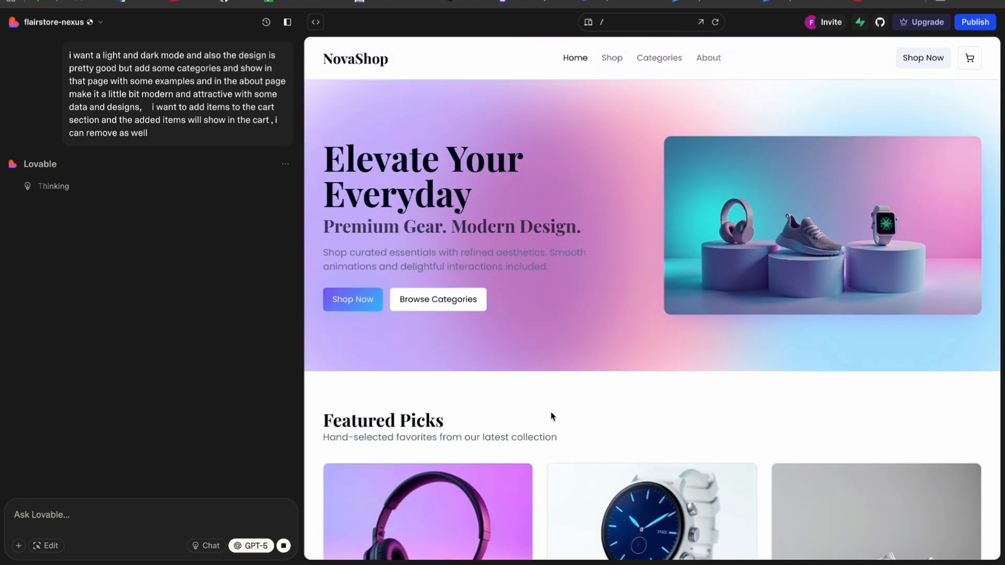
scroll(down, 3)
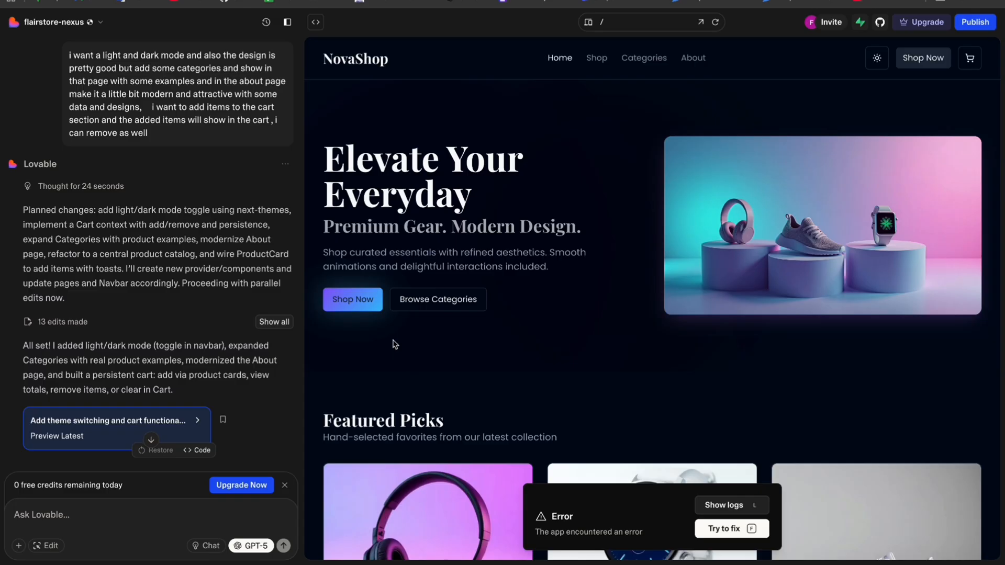
scroll(down, 3)
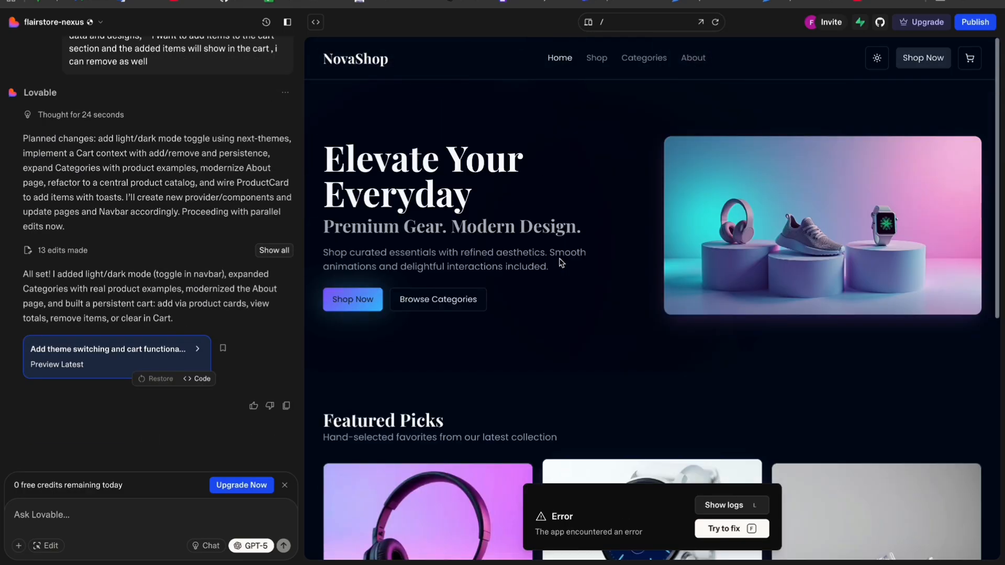
mouse_move(556, 322)
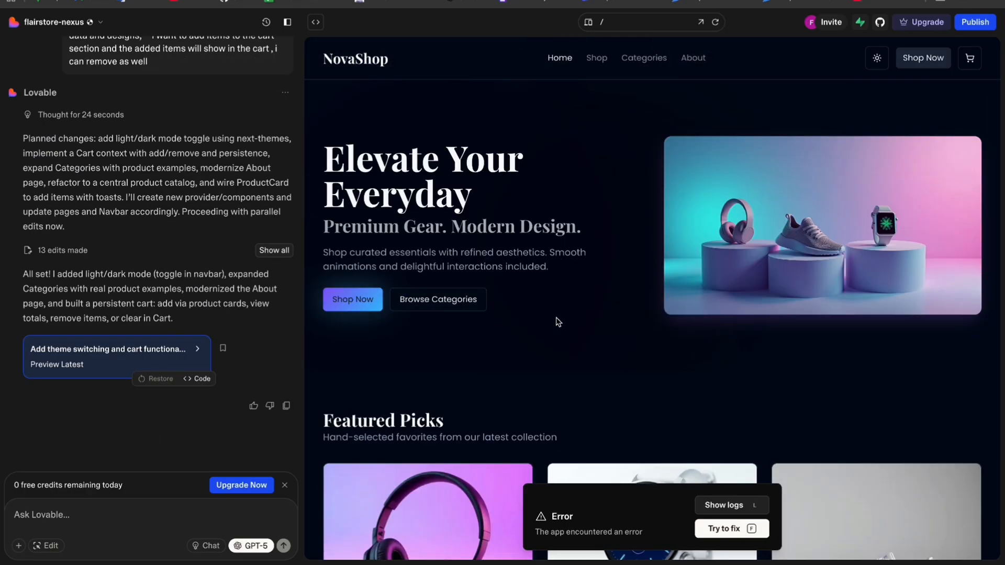